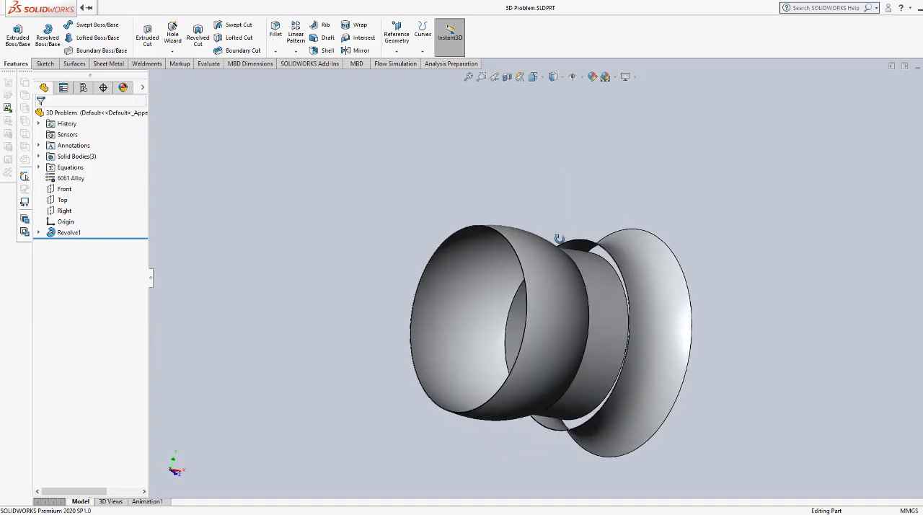
- Orbit the revolved nozzle body to inspect its outer shape and opening
left_click_drag(560, 238, 617, 335)
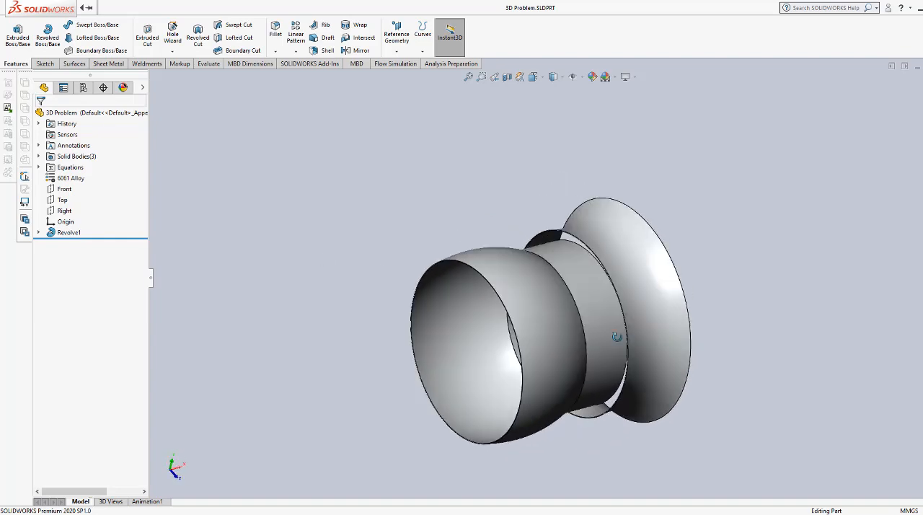
left_click_drag(618, 335, 594, 295)
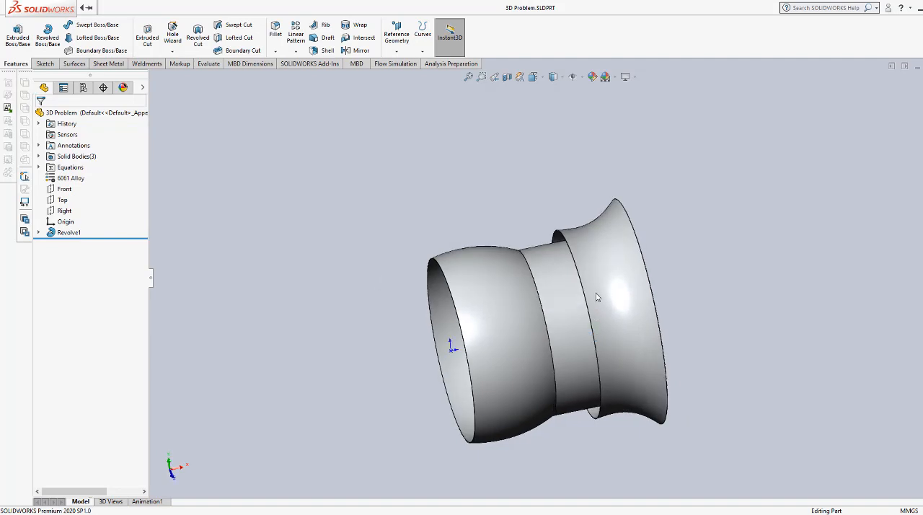
mouse_move(531, 300)
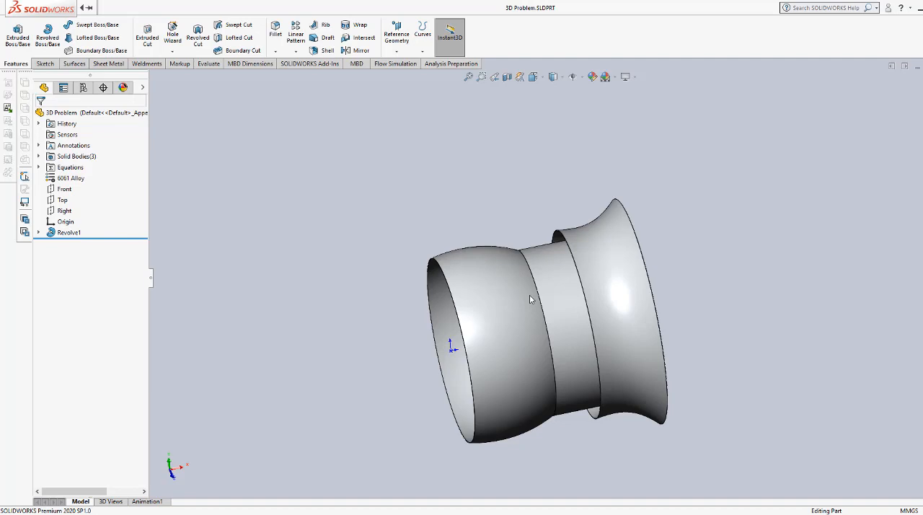
mouse_move(439, 390)
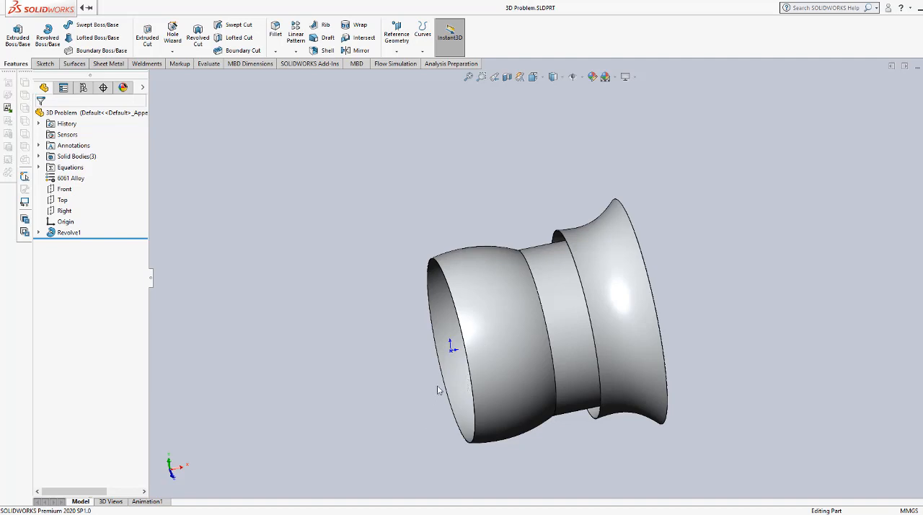
mouse_move(453, 349)
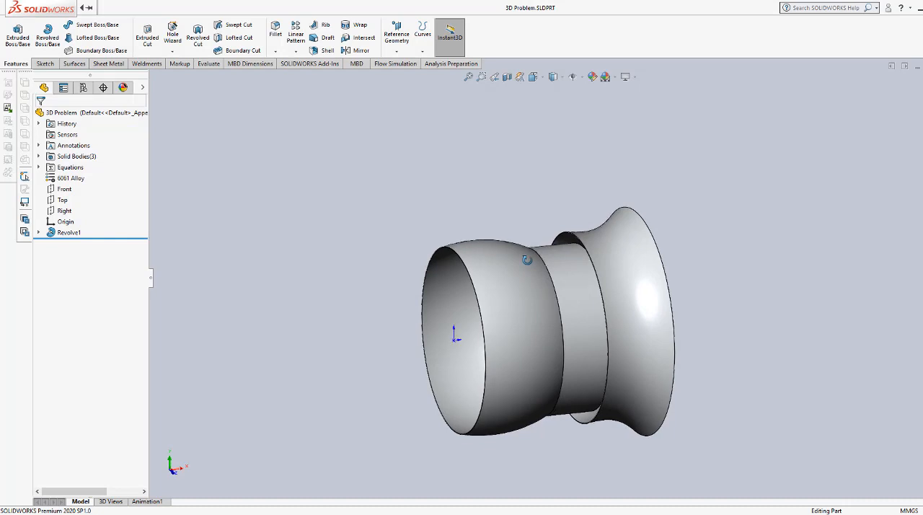
mouse_move(508, 309)
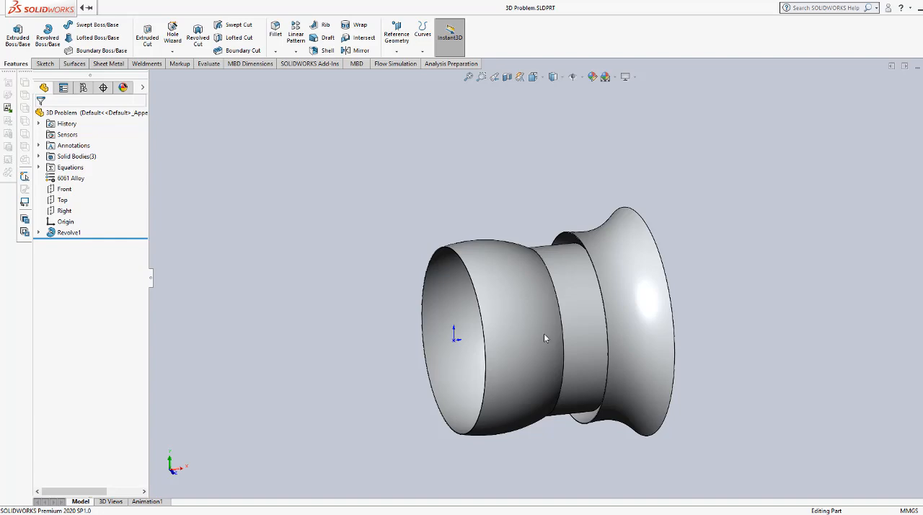
left_click_drag(546, 337, 580, 369)
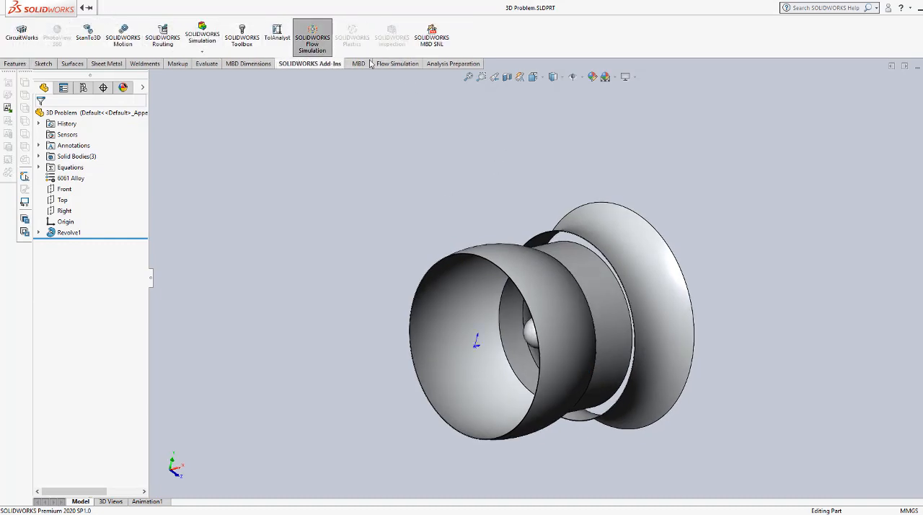
- Start a new Flow Simulation Wizard project with the default name, SI units and External analysis type
left_click(396, 64)
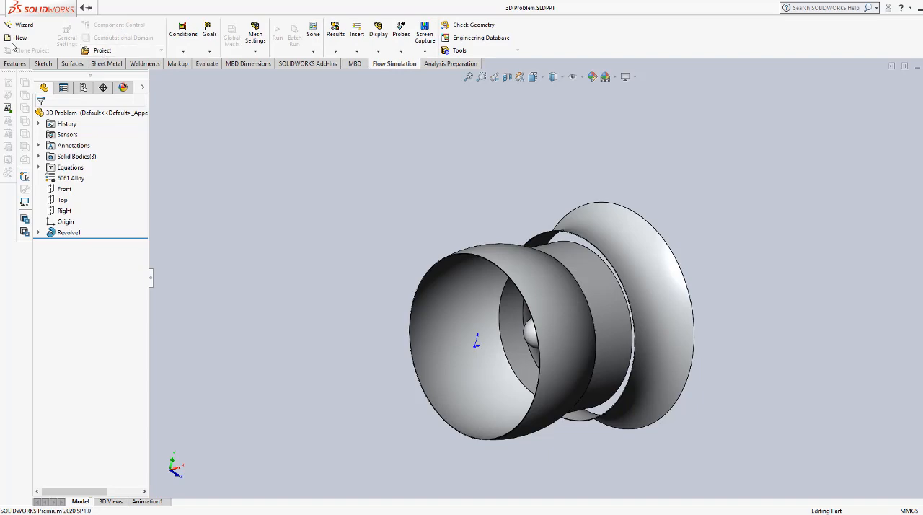
left_click(23, 24)
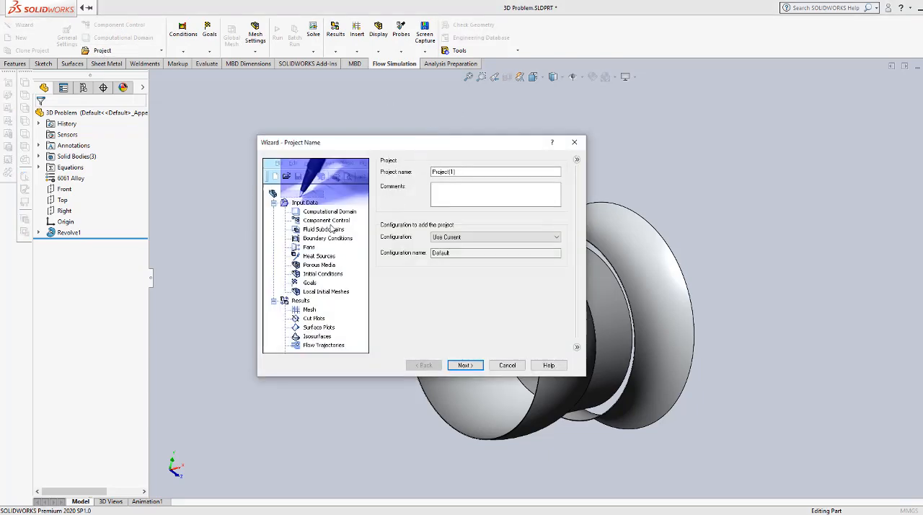
left_click(465, 365)
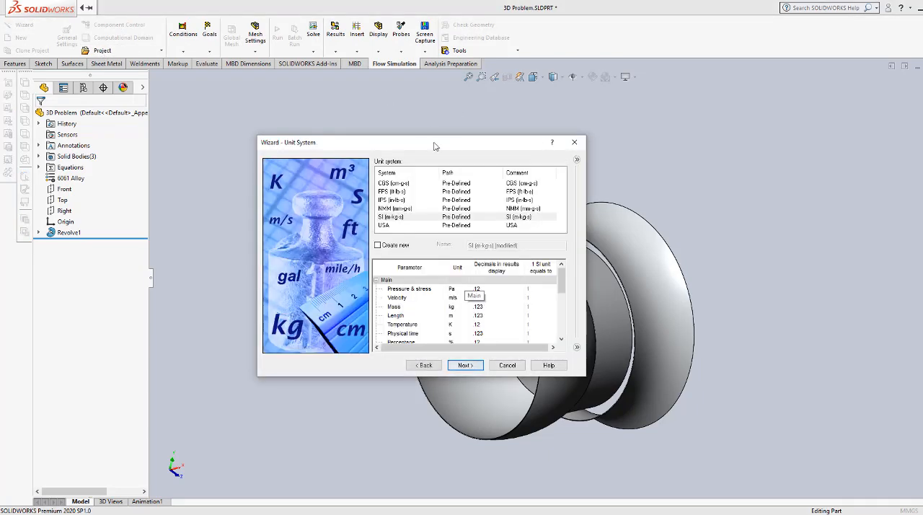
left_click(465, 365)
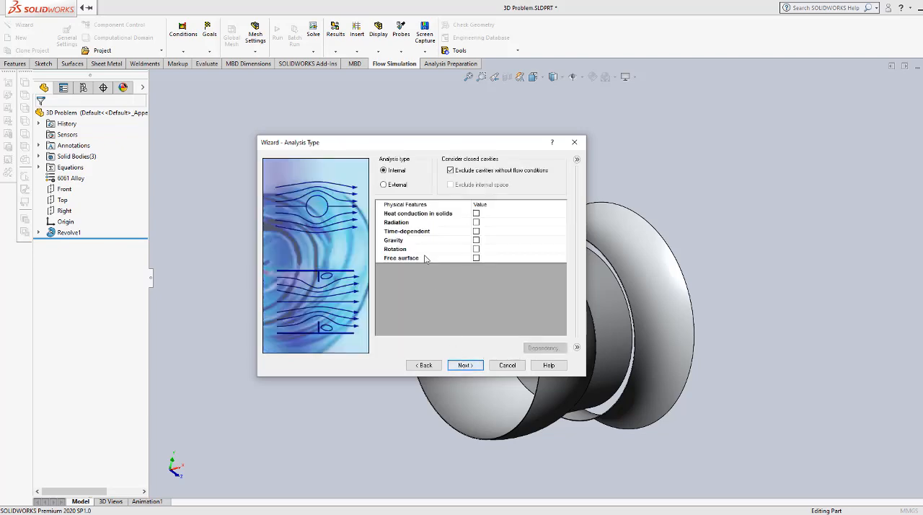
left_click(383, 185)
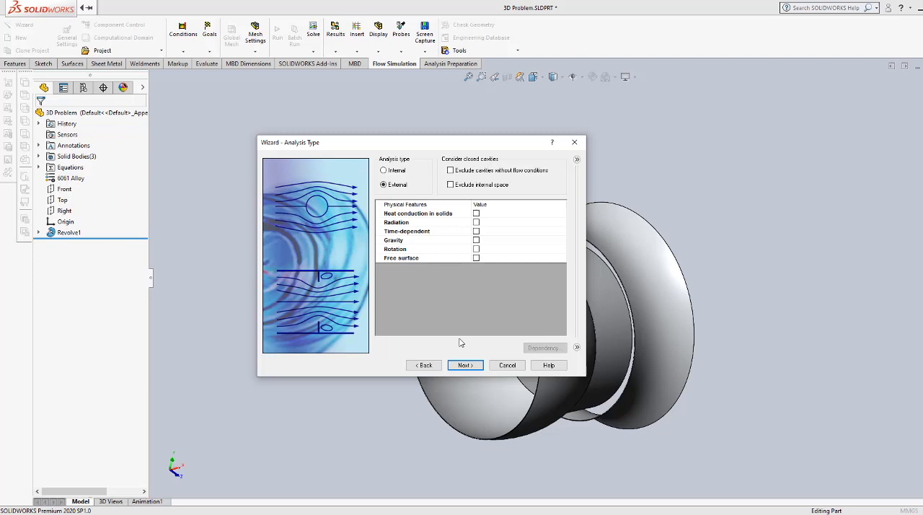
left_click(464, 365)
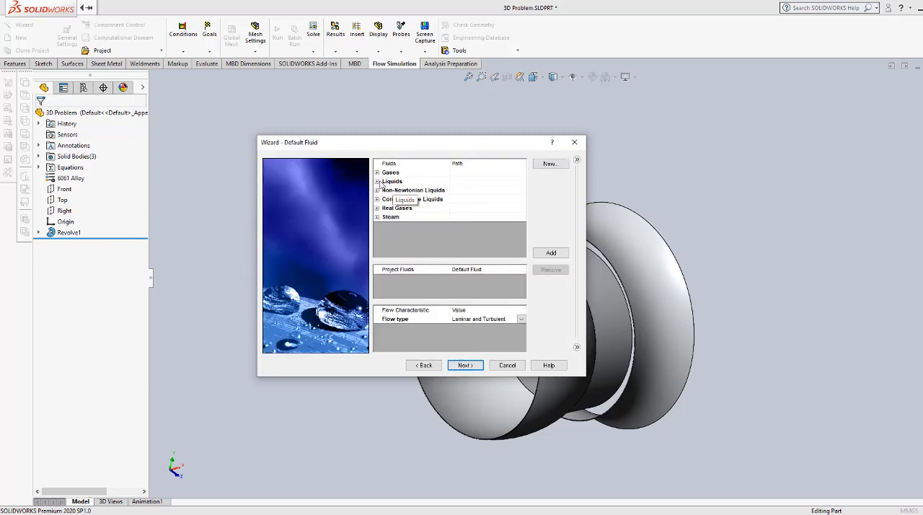
- Add Air as the project fluid, set X velocity to 10 m/s and finish the project
left_click(378, 171)
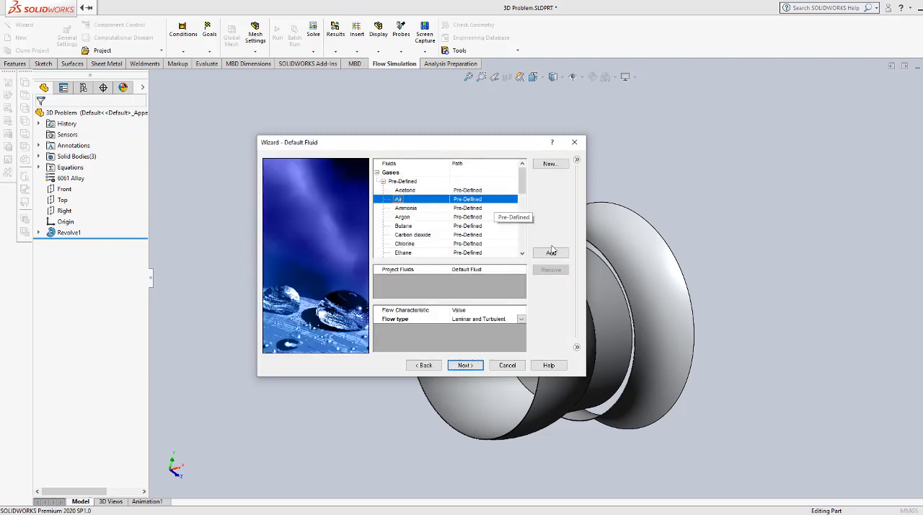
left_click(464, 364)
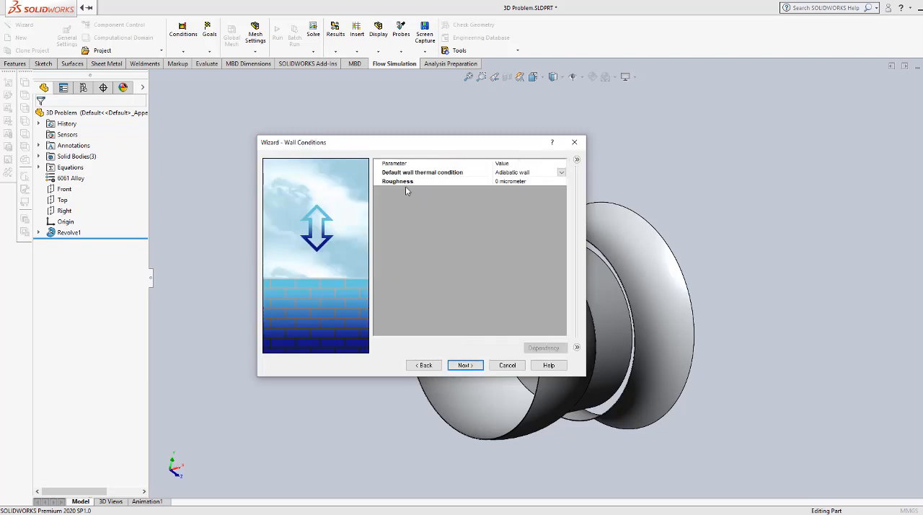
left_click(464, 365)
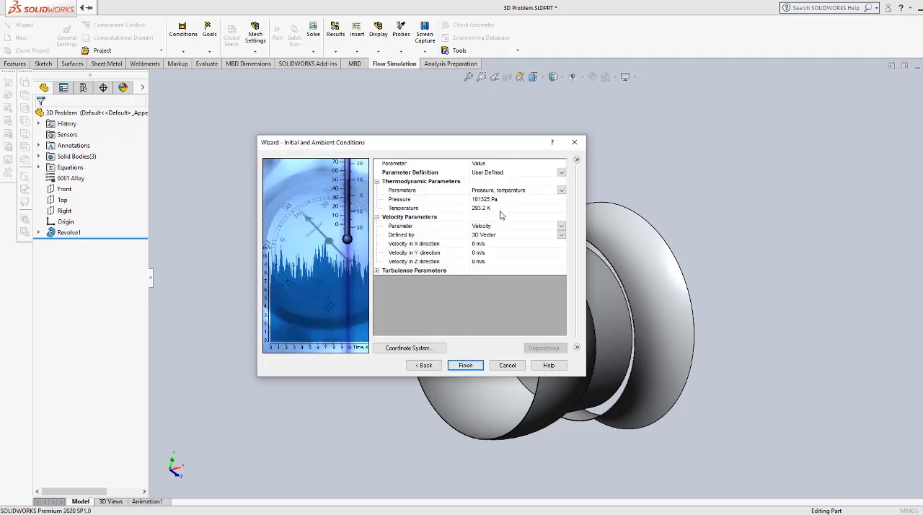
mouse_move(483, 419)
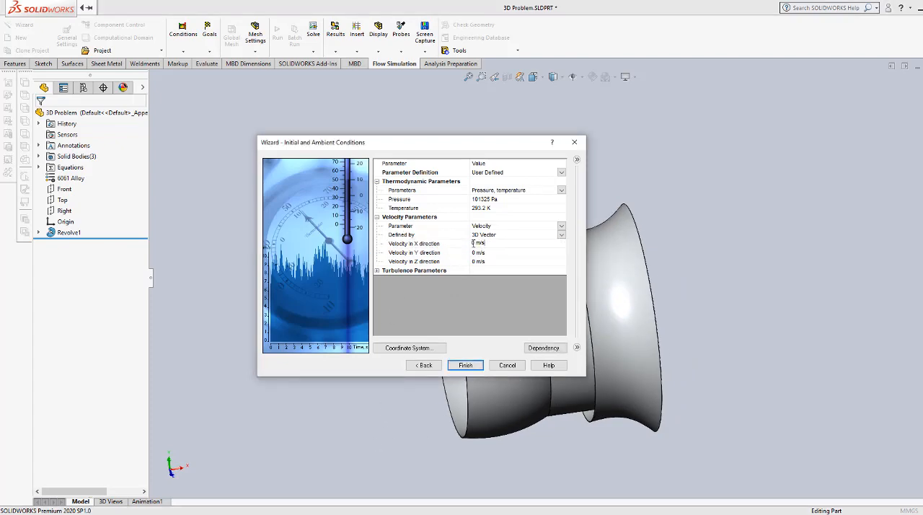
type("10")
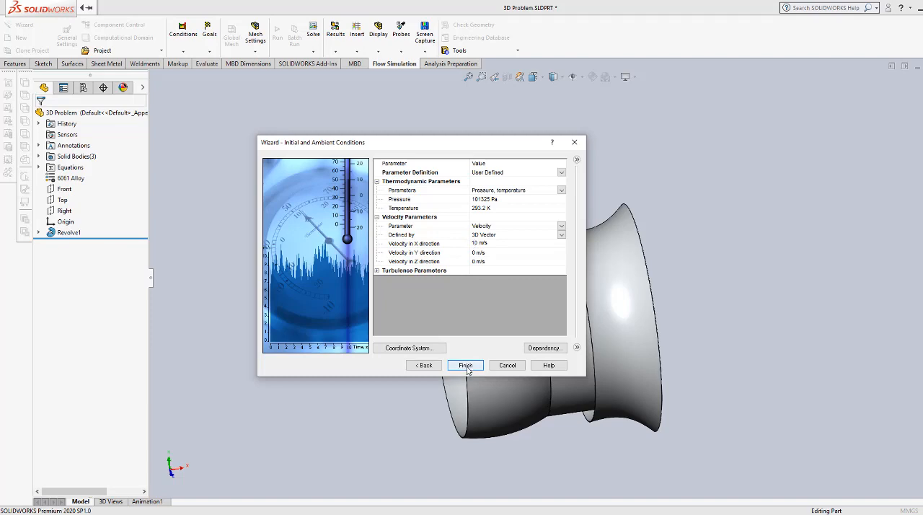
left_click(464, 365)
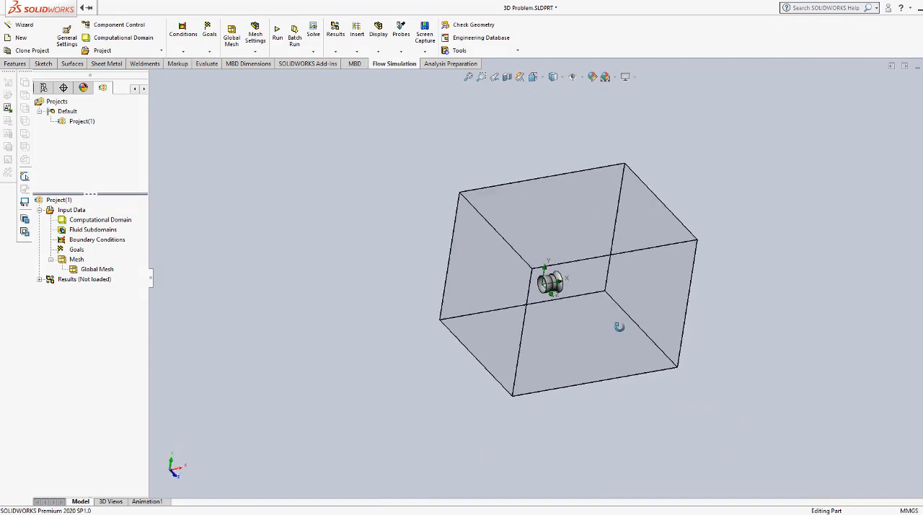
- Show the basic mesh grid inside the computational domain around the nozzle
left_click_drag(619, 326, 505, 219)
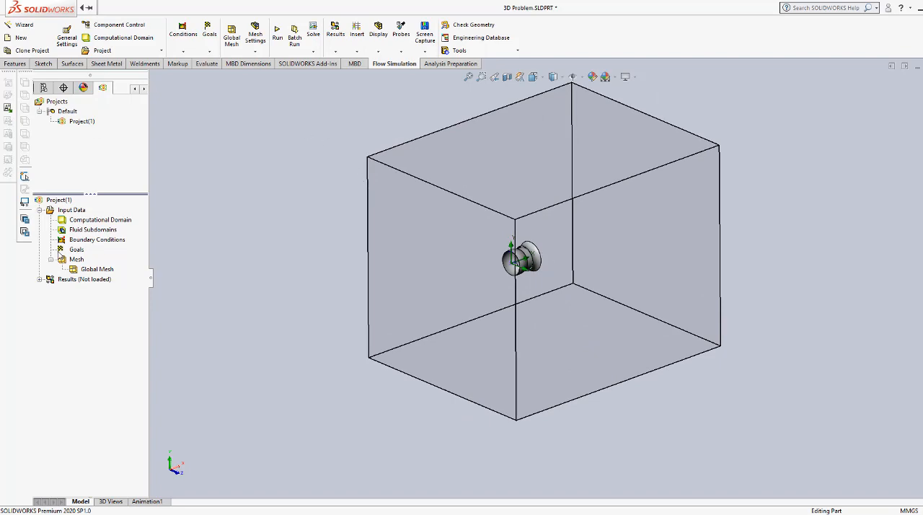
right_click(98, 269)
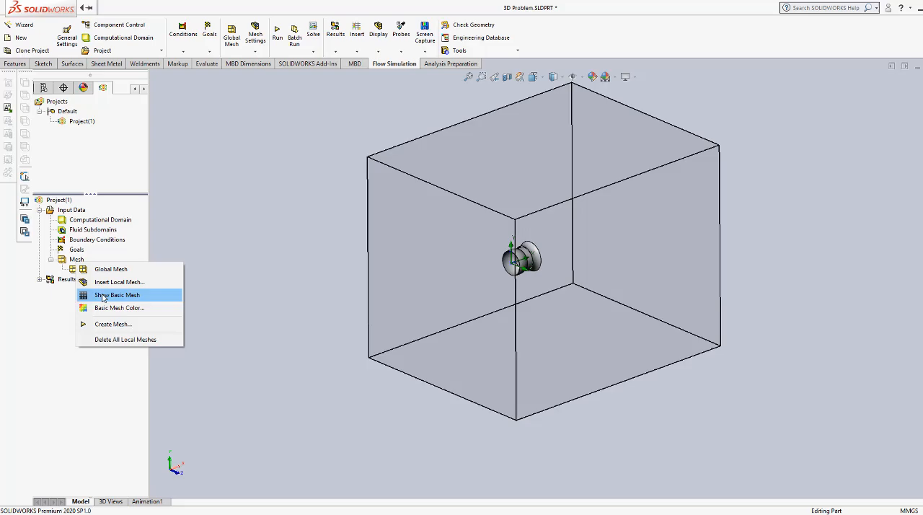
left_click(116, 294)
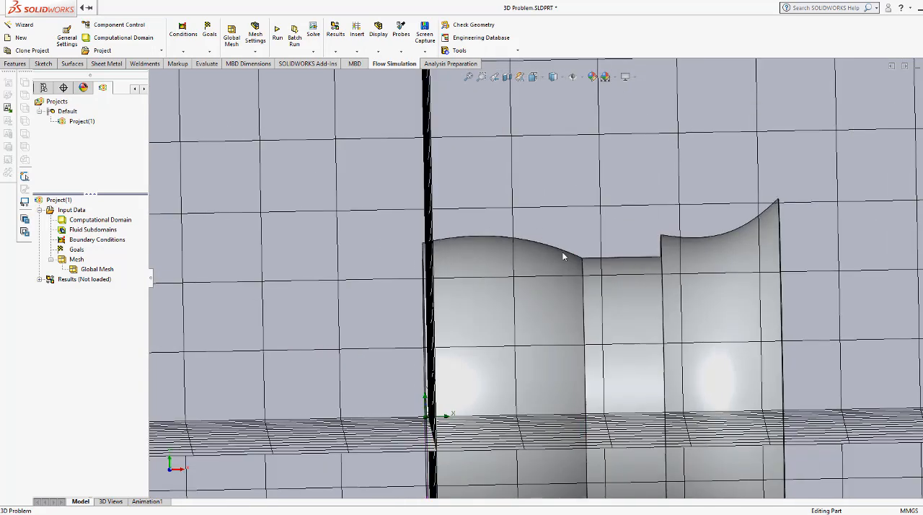
mouse_move(531, 239)
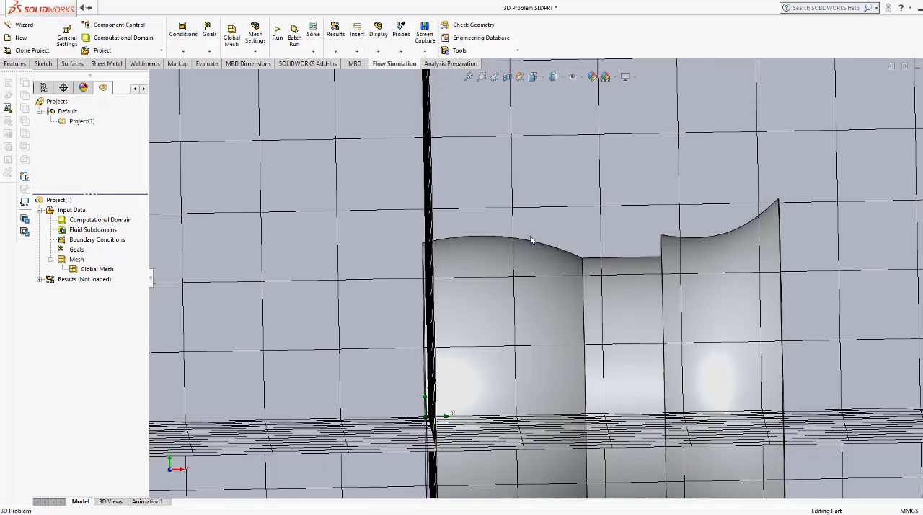
mouse_move(540, 249)
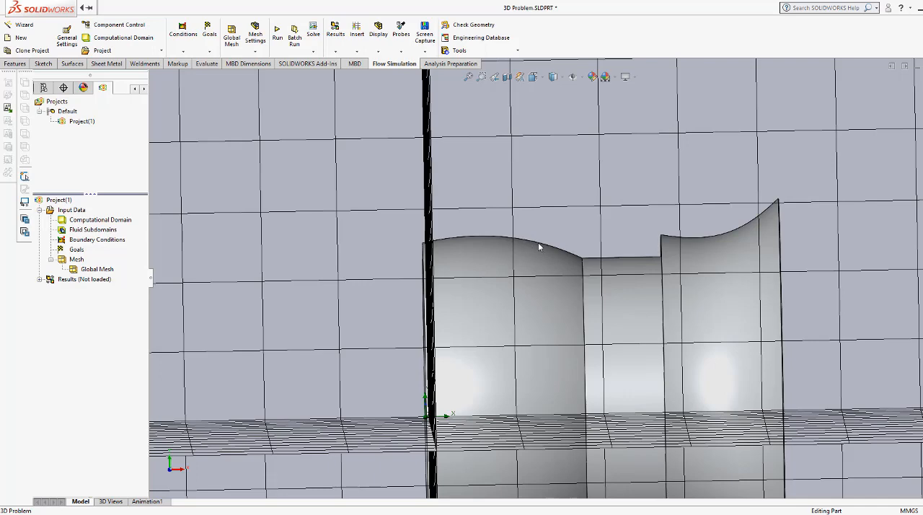
mouse_move(335, 280)
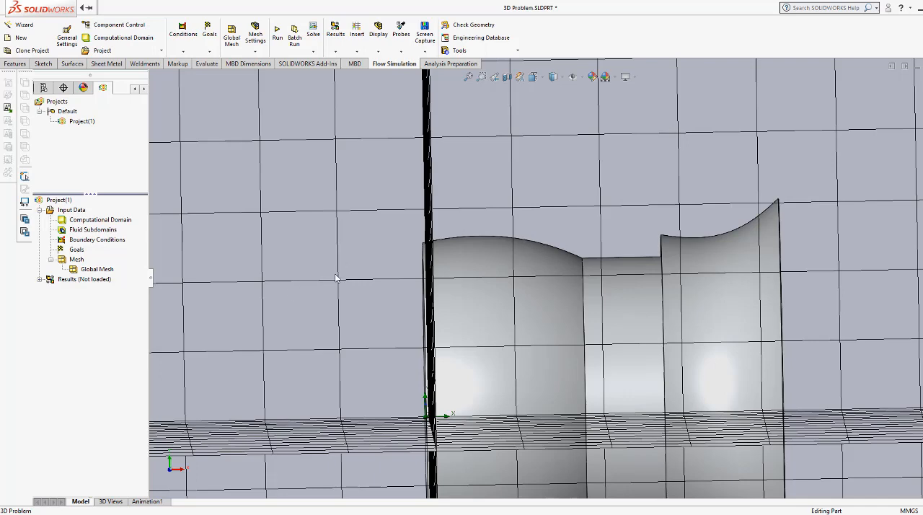
mouse_move(498, 263)
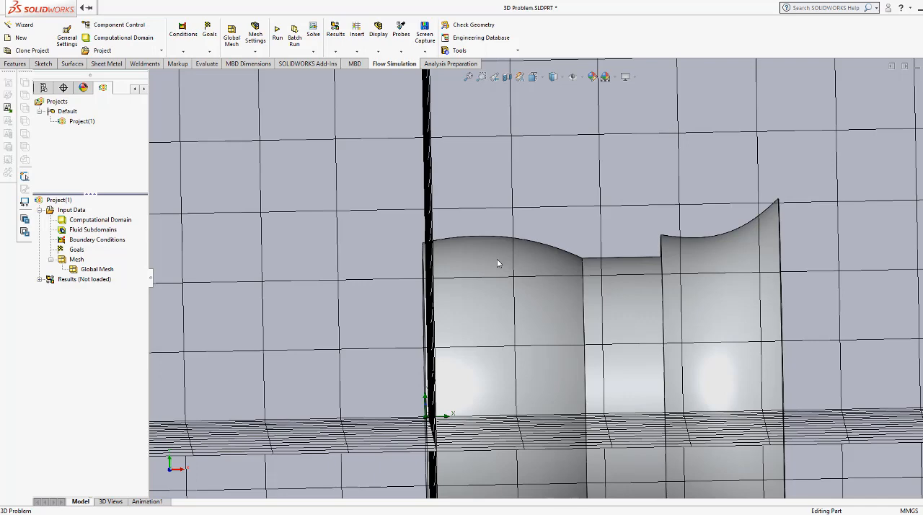
mouse_move(260, 19)
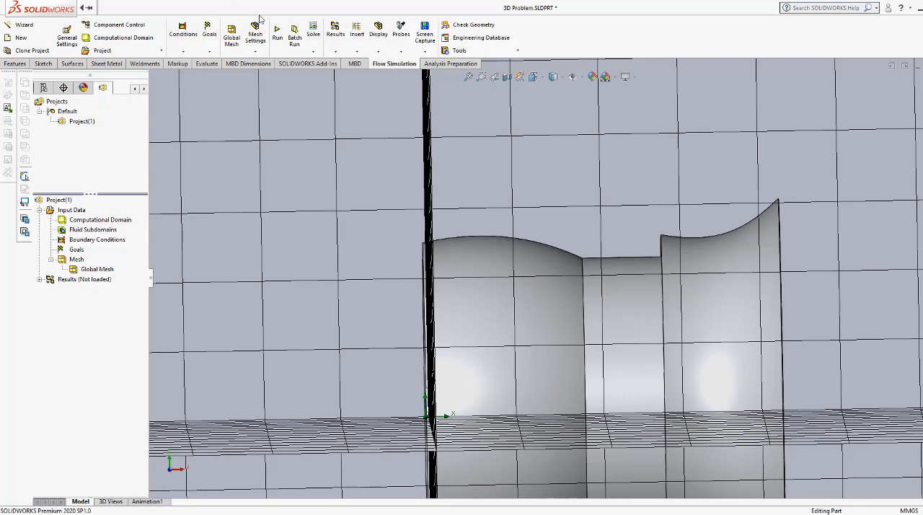
- Launch the flow calculation from the Run dialog
left_click(277, 35)
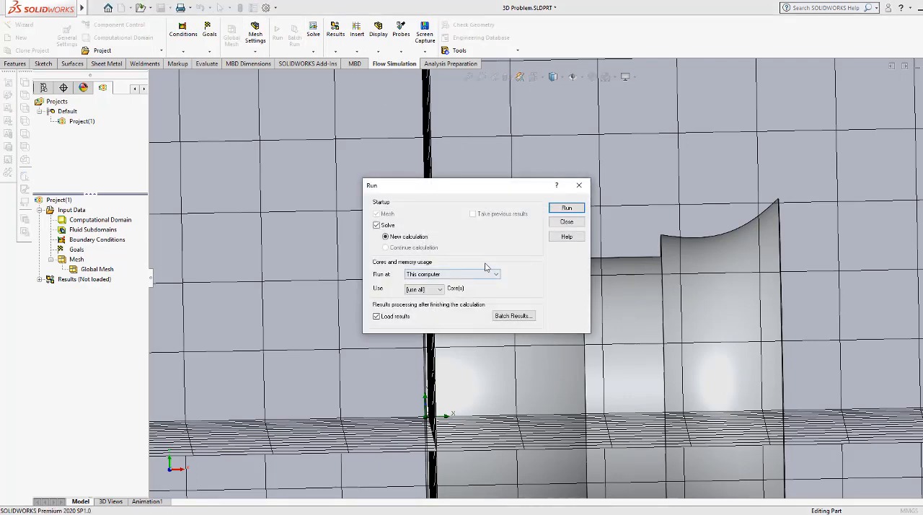
left_click(567, 223)
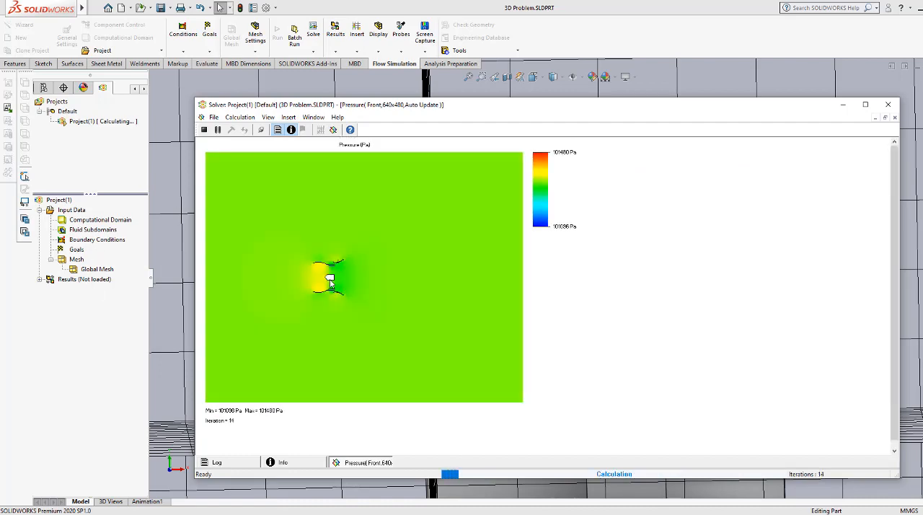
- Switch the solver preview parameter from Pressure to Velocity
left_click(333, 130)
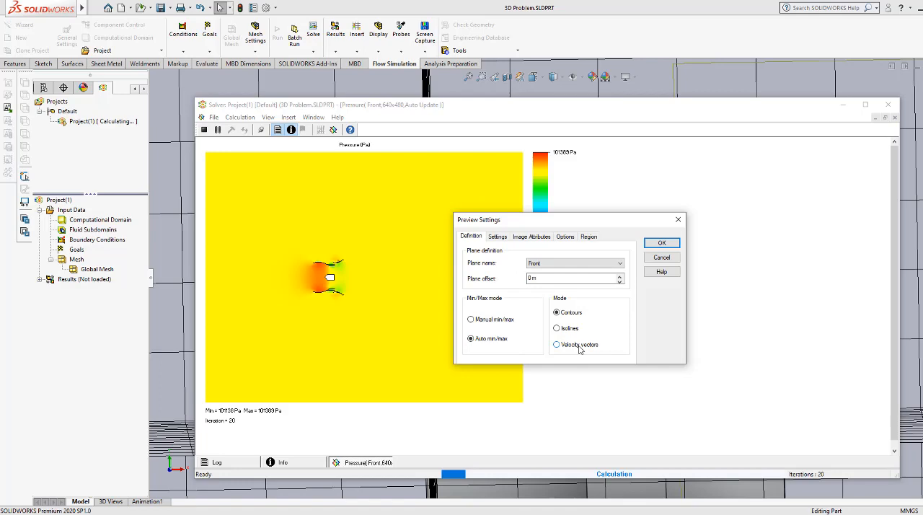
left_click(496, 236)
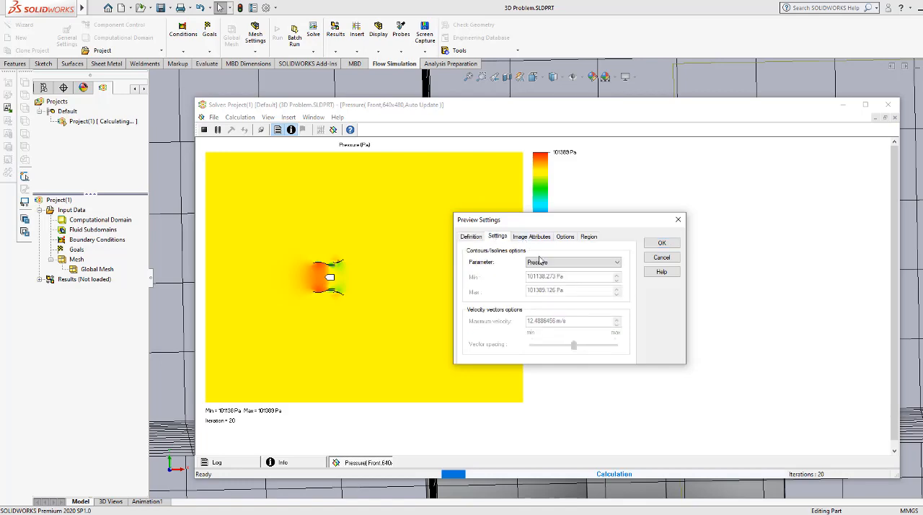
left_click(574, 263)
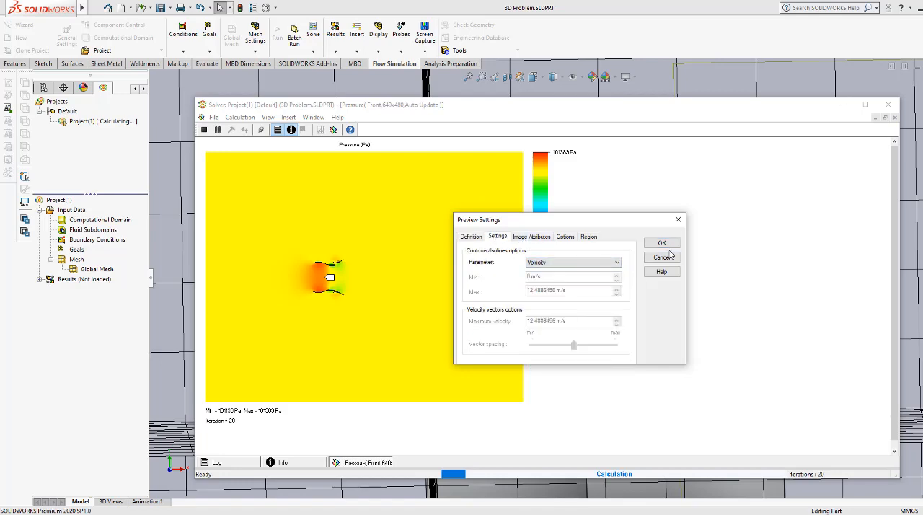
left_click(661, 242)
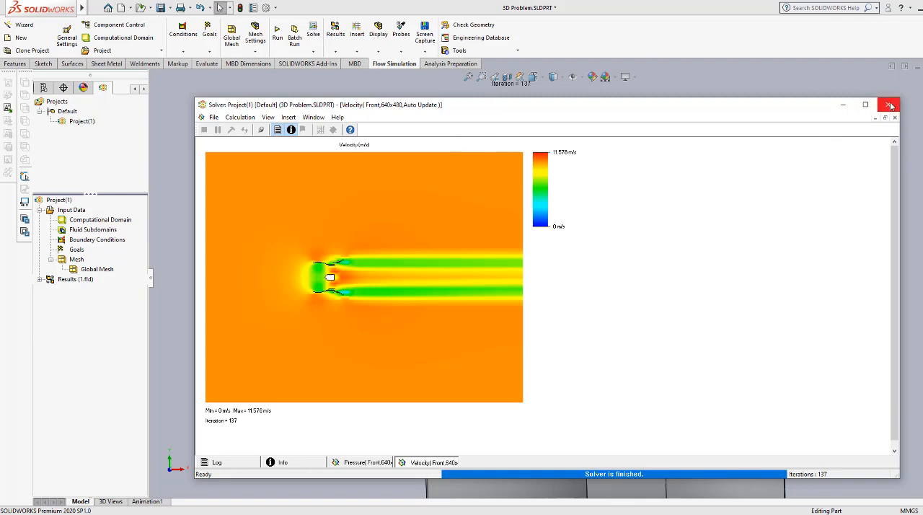
mouse_move(889, 104)
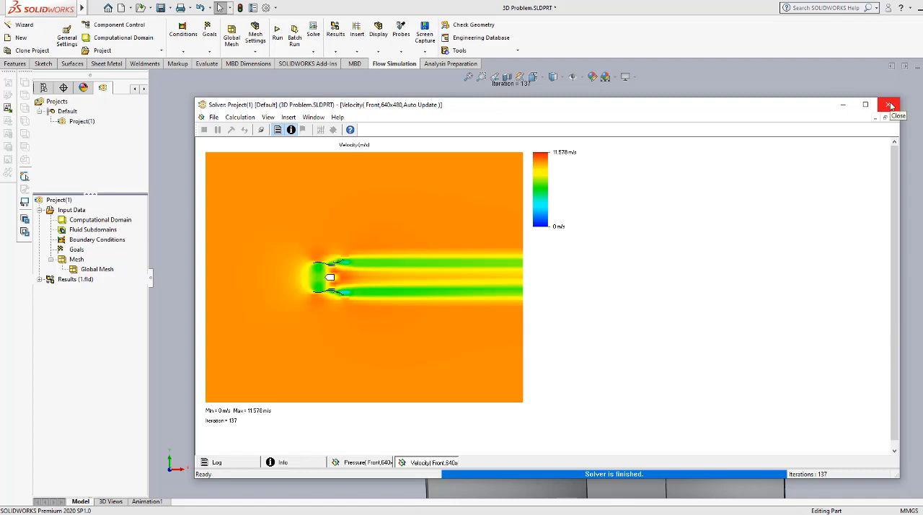
- Close the solver and insert a Velocity contour cut plot on the Front plane
left_click(888, 104)
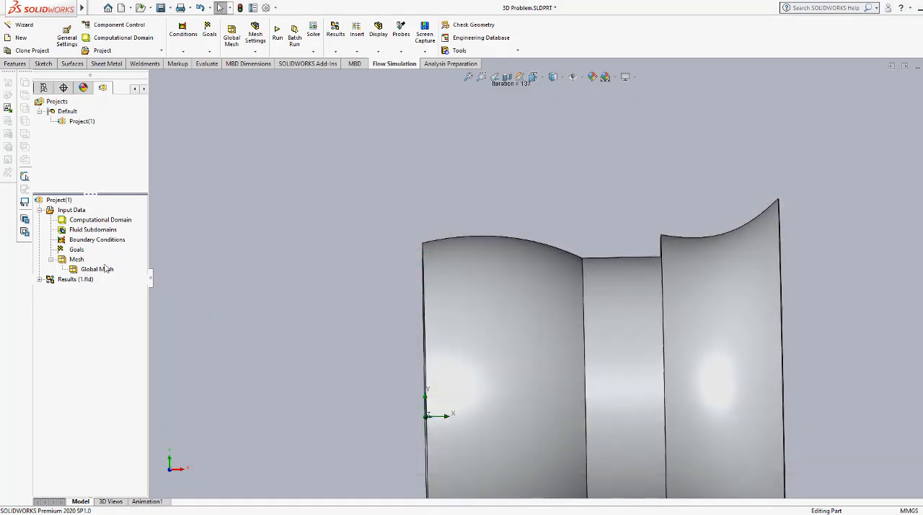
left_click(49, 280)
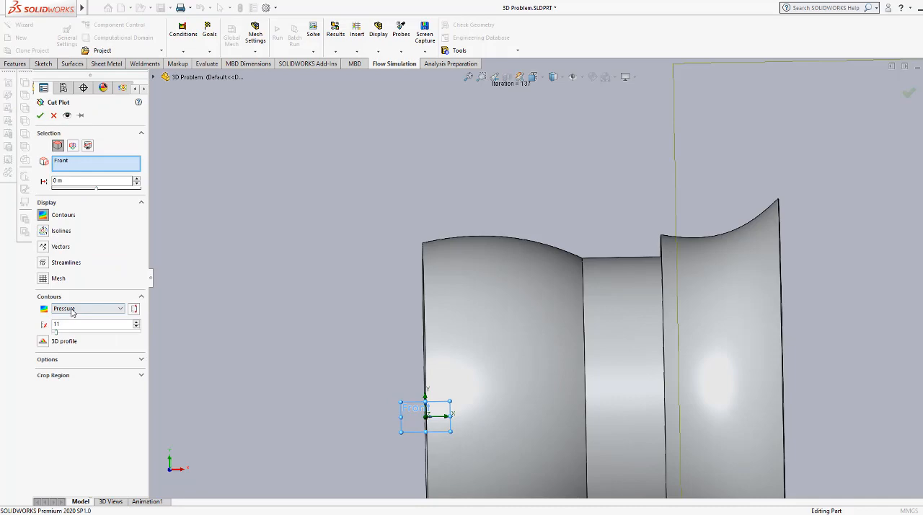
left_click(87, 309)
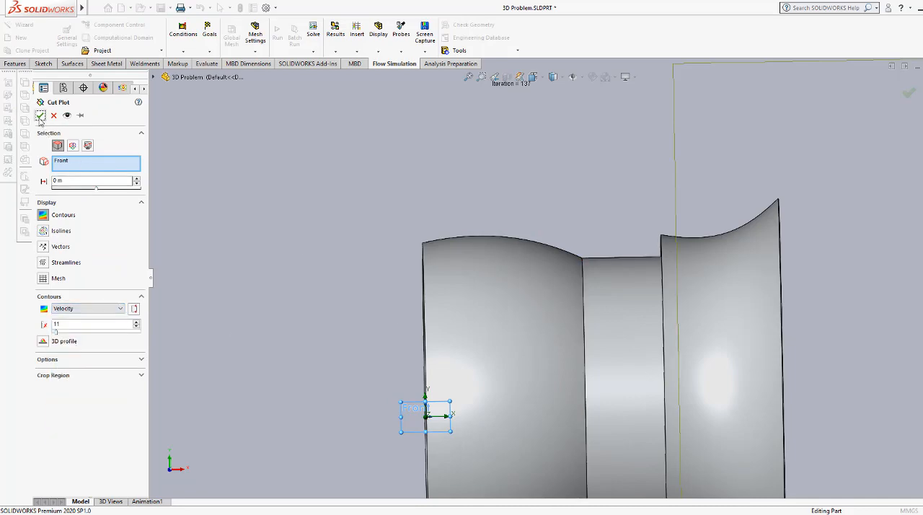
left_click(40, 116)
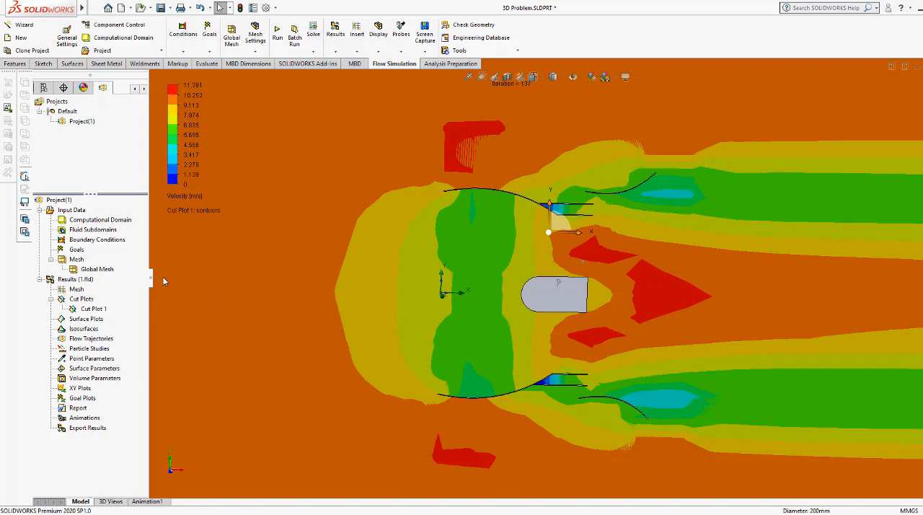
- Edit the Global Mesh definition and switch it to Manual settings
right_click(97, 268)
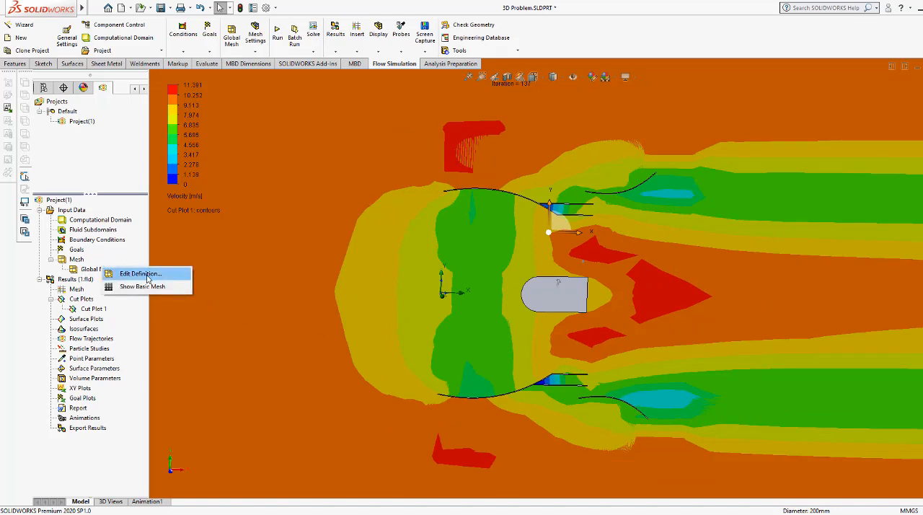
left_click(140, 274)
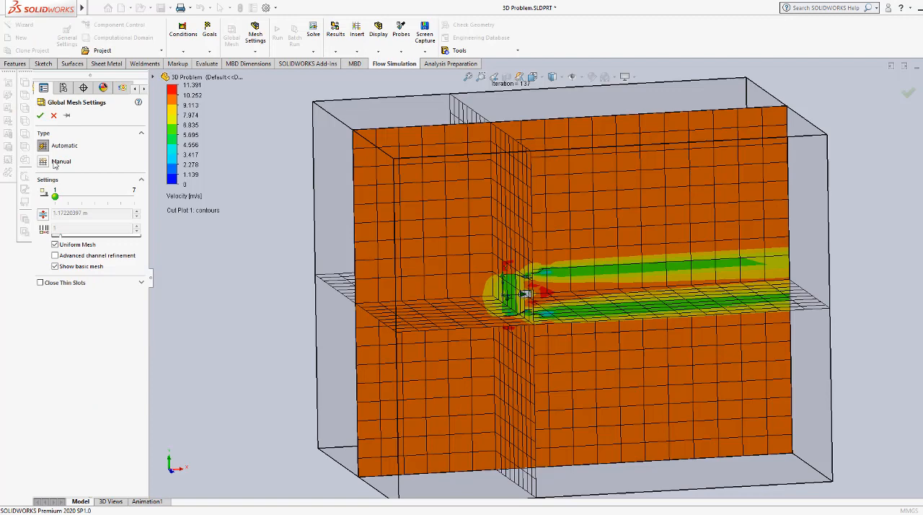
left_click(60, 162)
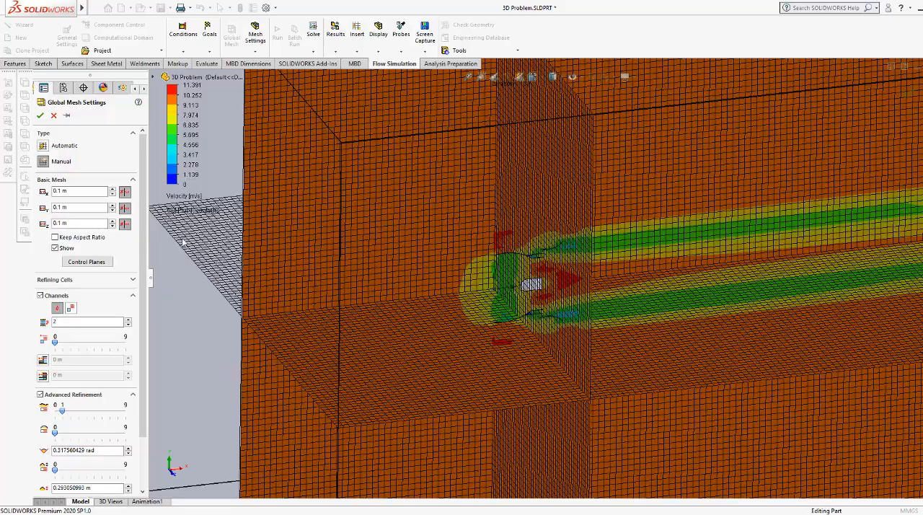
mouse_move(508, 195)
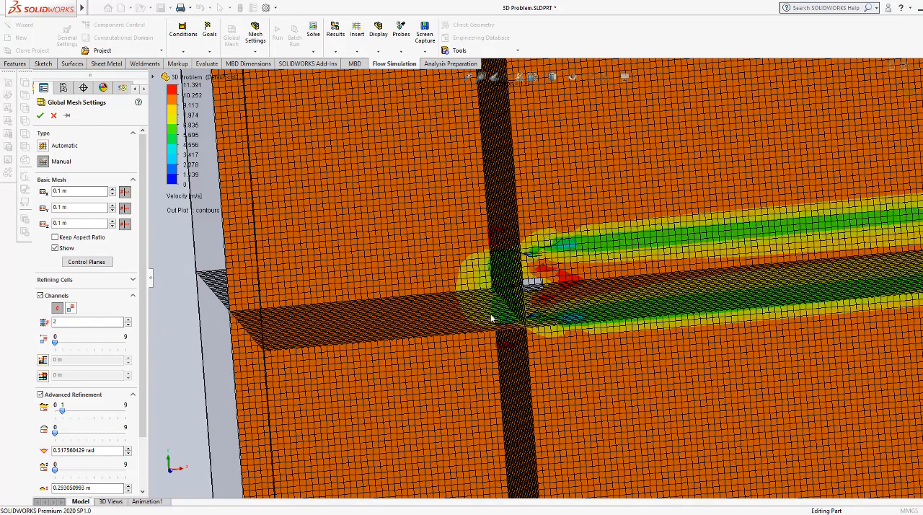
mouse_move(479, 320)
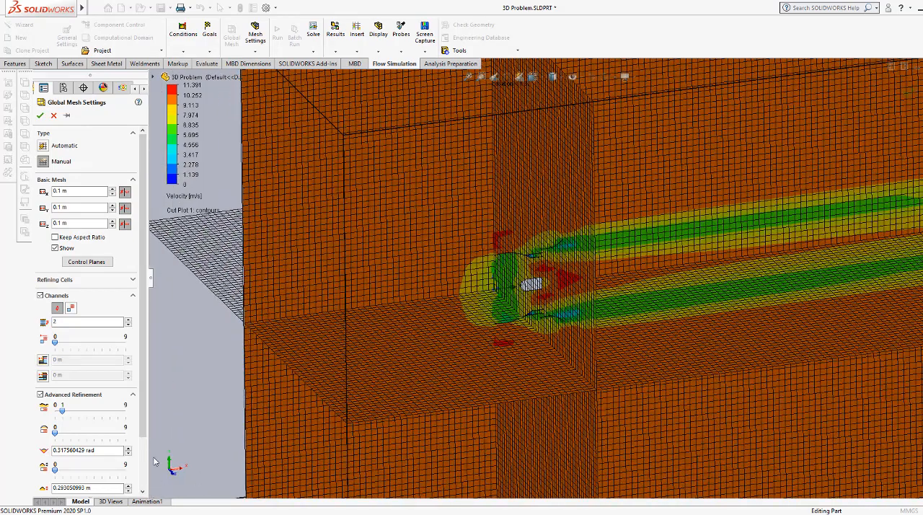
mouse_move(179, 474)
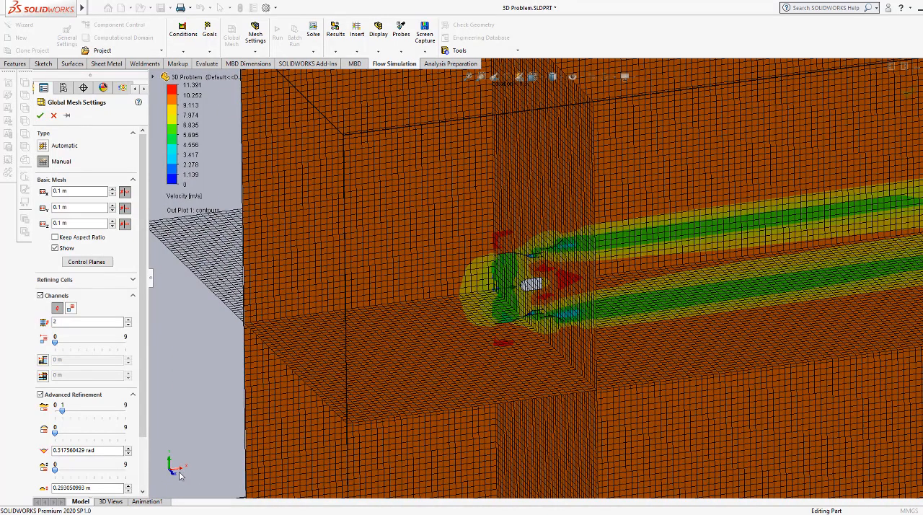
mouse_move(200, 479)
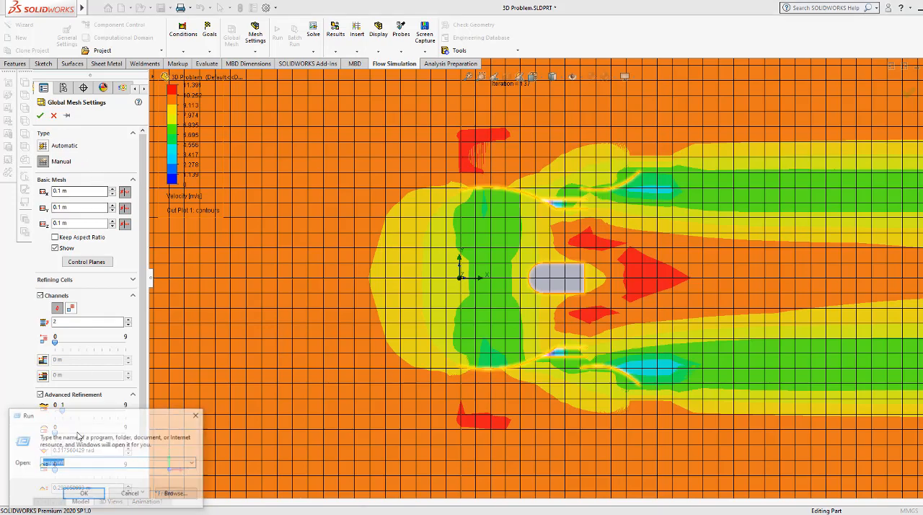
- Accept the refined mesh settings and launch a new calculation
left_click(84, 493)
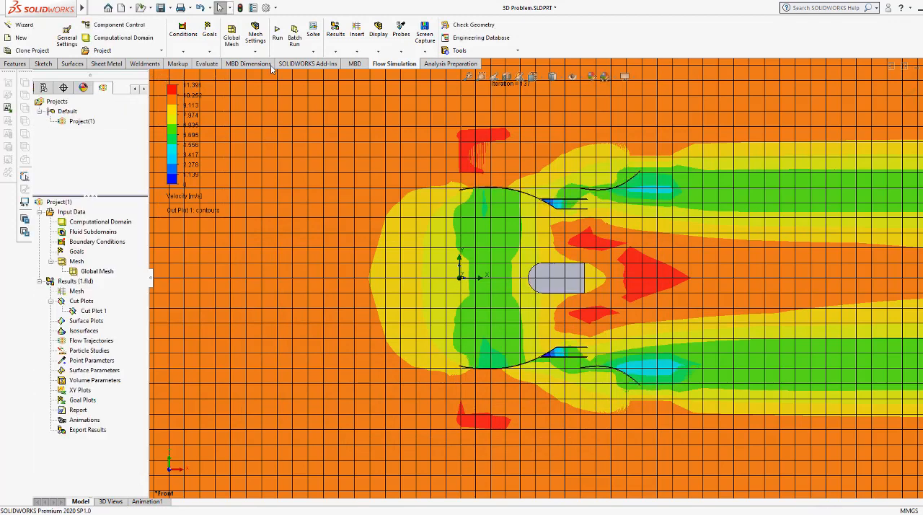
left_click(277, 32)
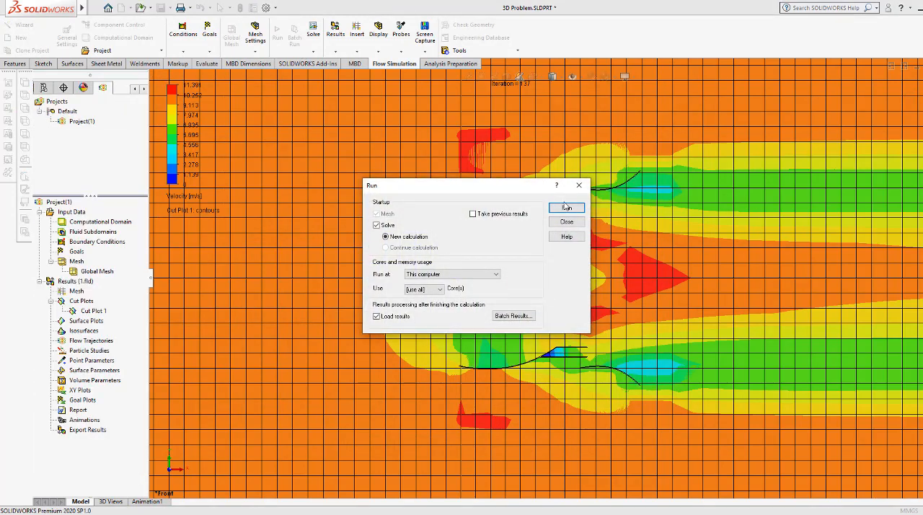
left_click(565, 208)
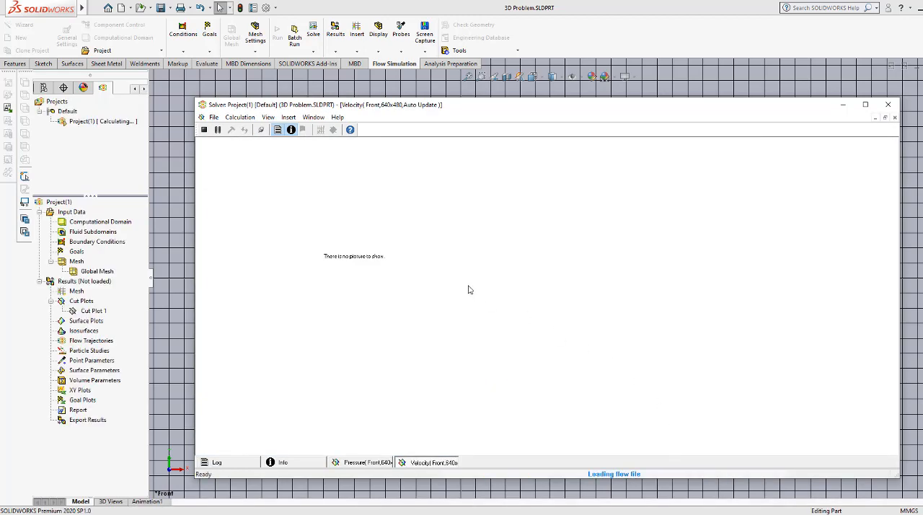
mouse_move(597, 443)
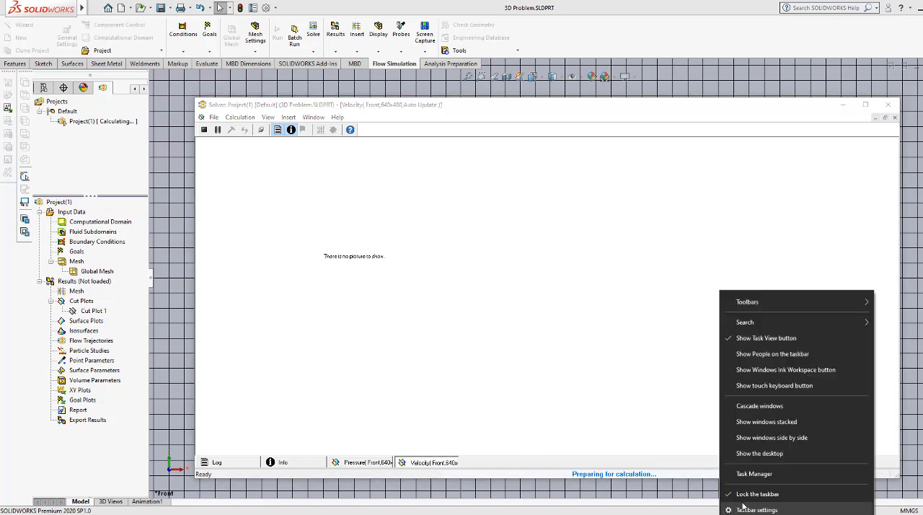
- Bring up Task Manager and return to the solver window while the refined run starts
left_click(753, 473)
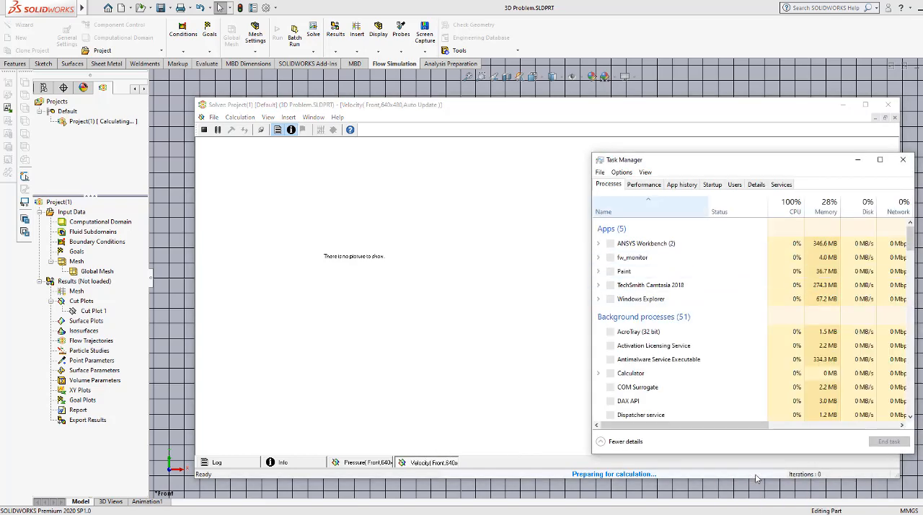
left_click(643, 185)
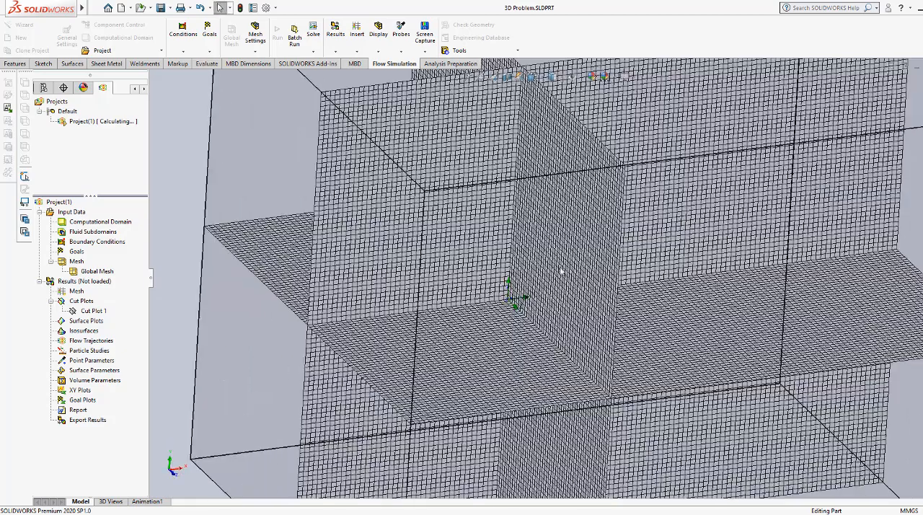
mouse_move(469, 237)
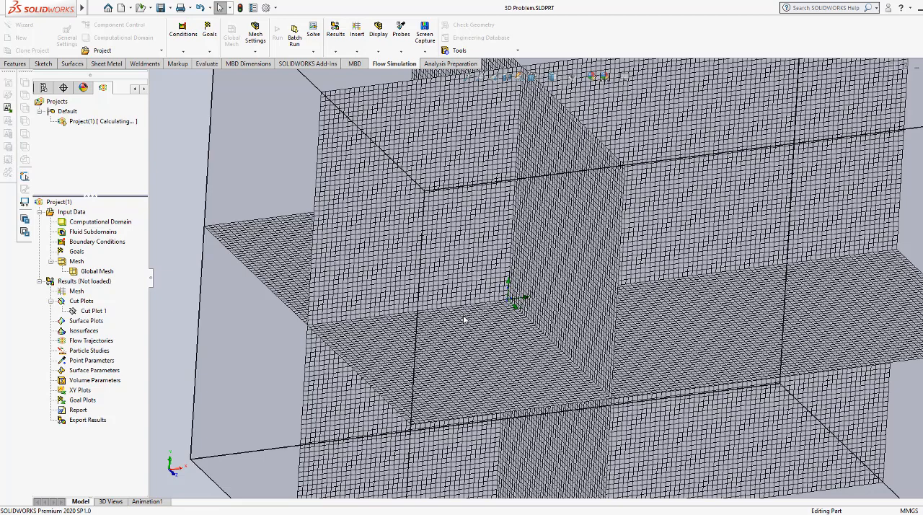
mouse_move(465, 317)
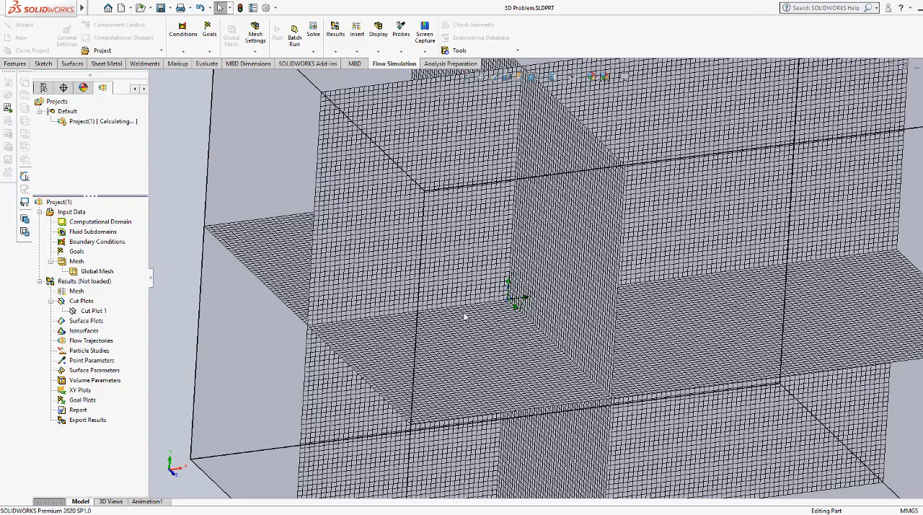
mouse_move(512, 285)
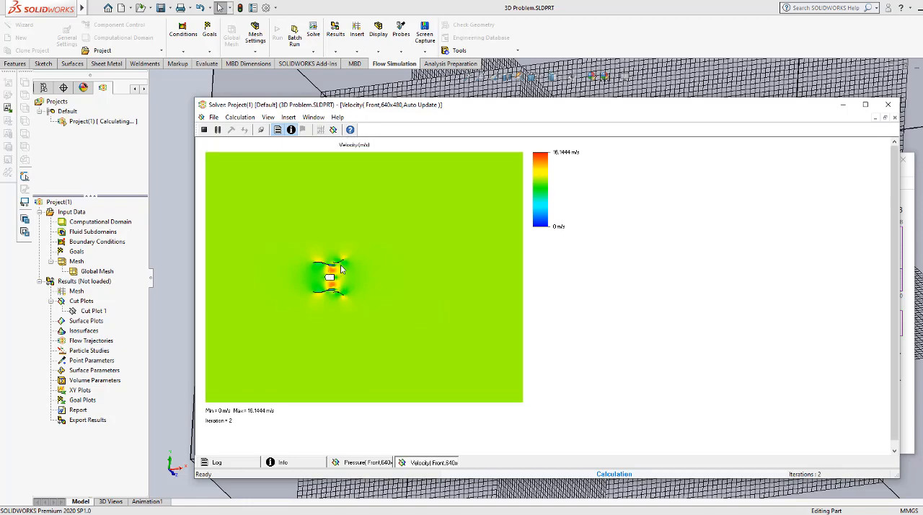
mouse_move(416, 121)
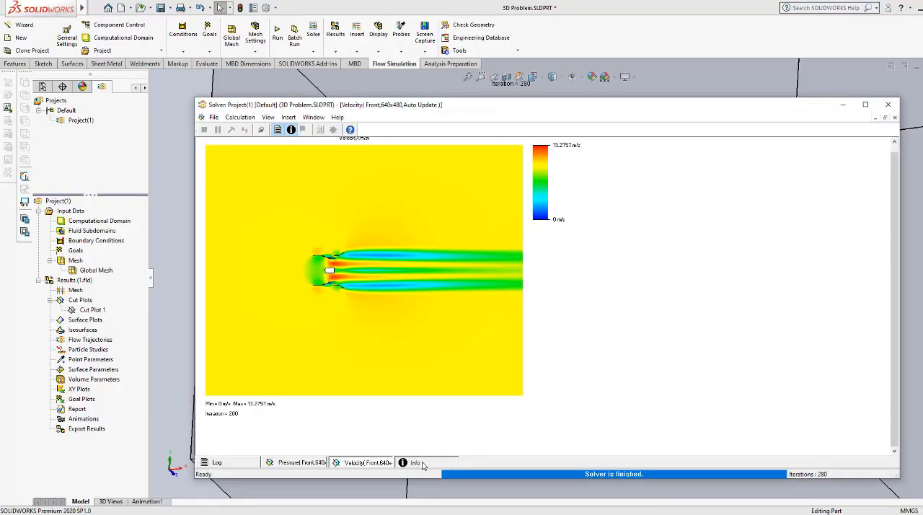
- Close the solver window once the refined-mesh solve reports finished
left_click(415, 461)
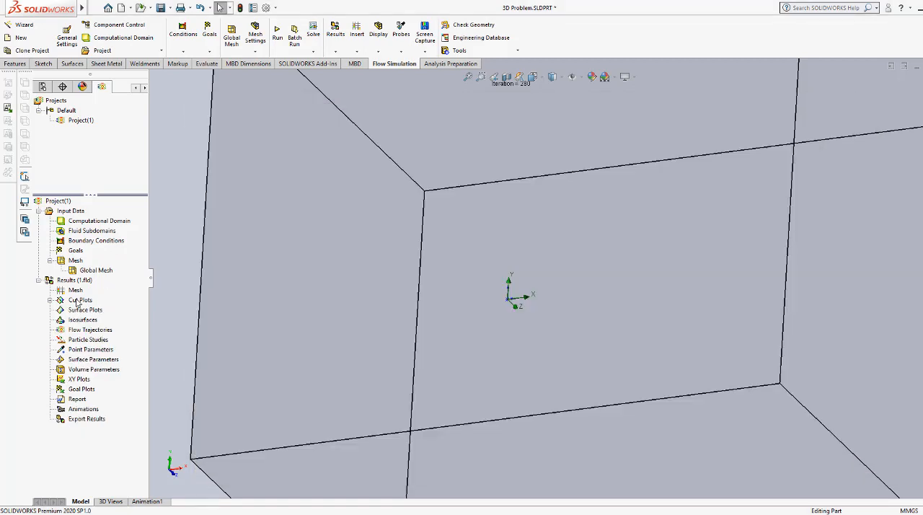
- Display Cut Plot 1 to show the refined-mesh velocity result on the model
left_click(81, 300)
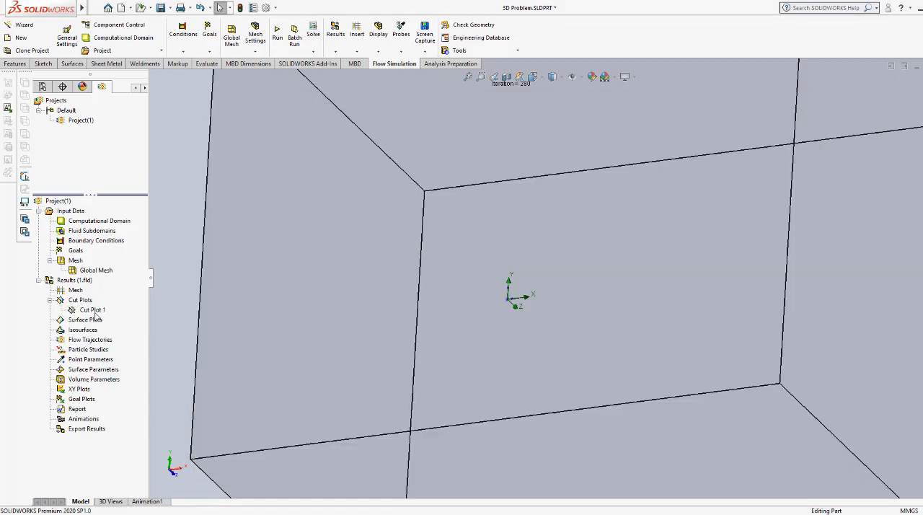
double_click(92, 309)
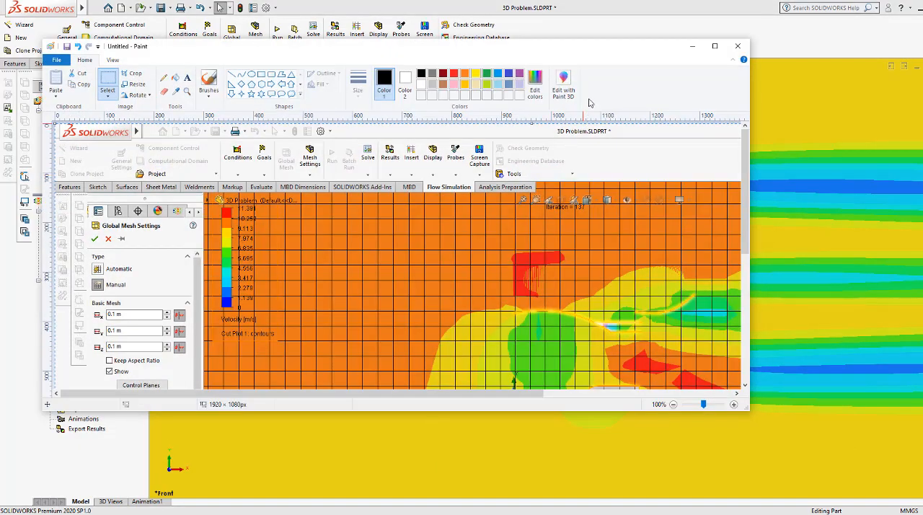
- Resize Paint to the left half so the coarse-mesh picture sits beside the refined velocity plot
left_click(715, 46)
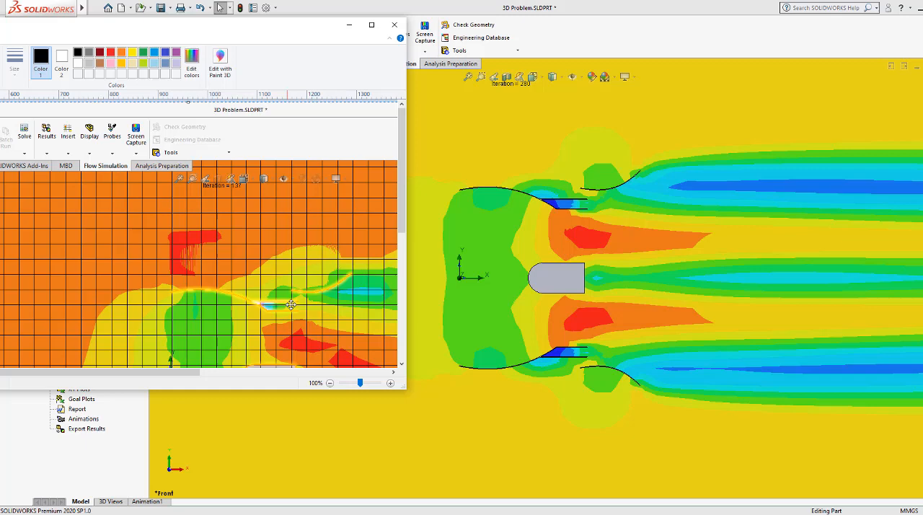
mouse_move(568, 205)
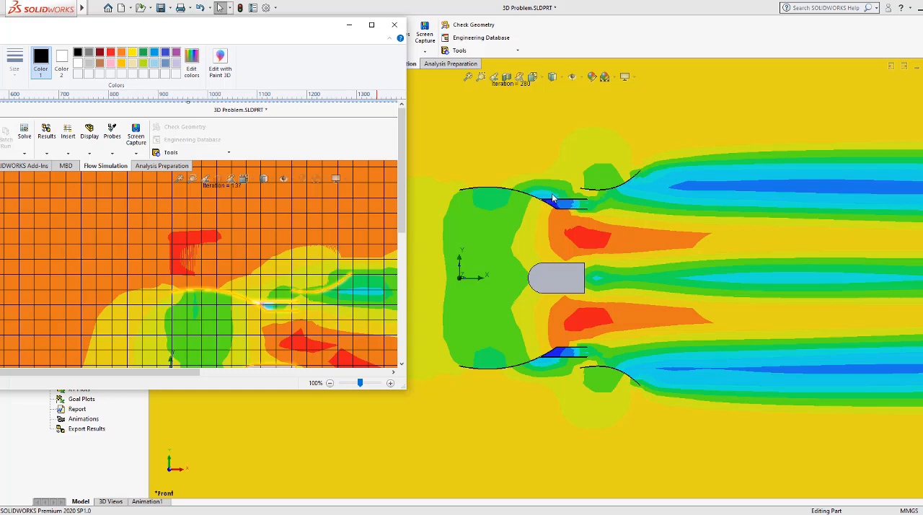
mouse_move(435, 228)
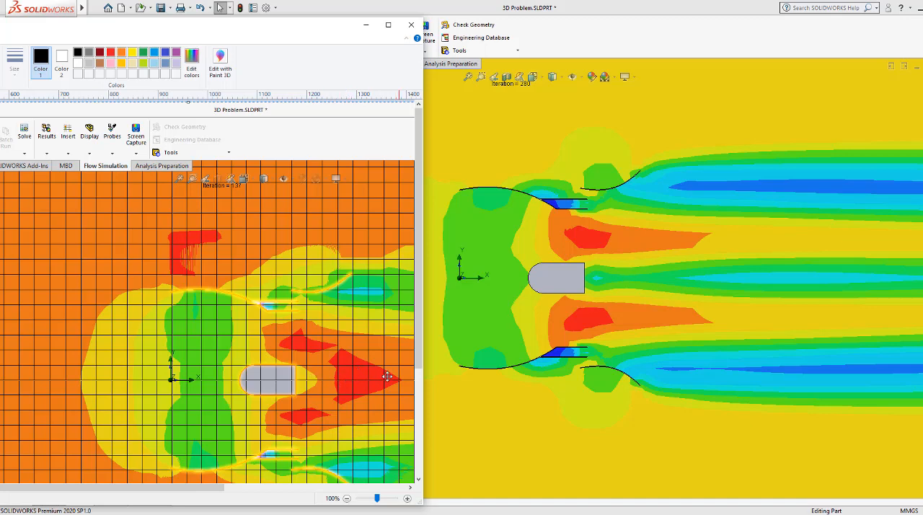
mouse_move(415, 399)
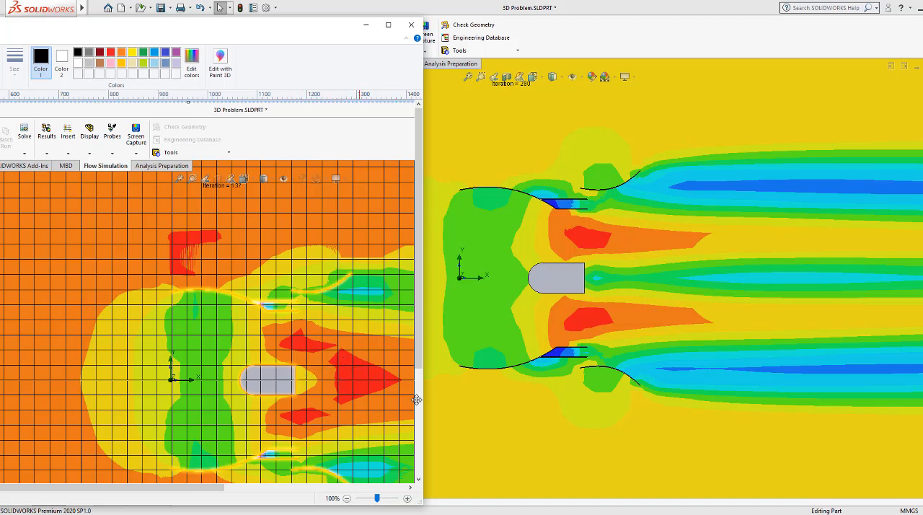
mouse_move(715, 306)
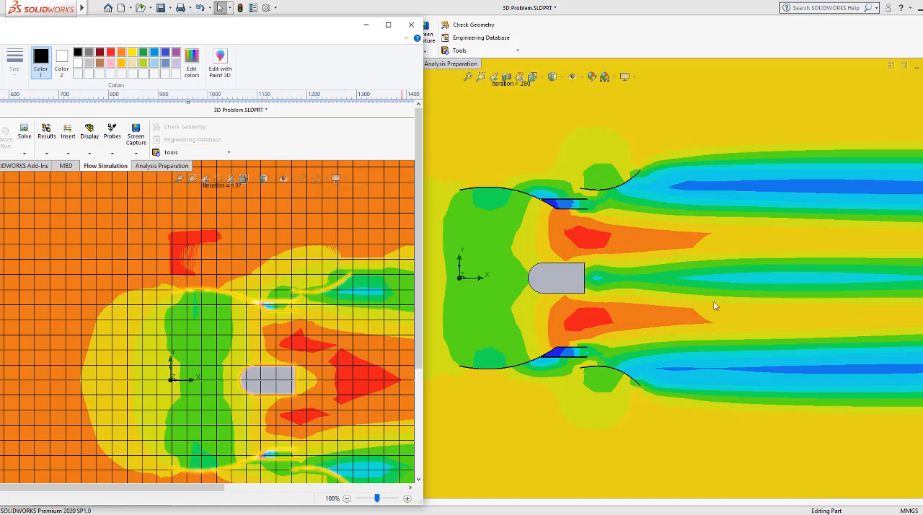
- Bring SOLIDWORKS to the front so only the refined velocity cut plot and legend remain visible
left_click(411, 25)
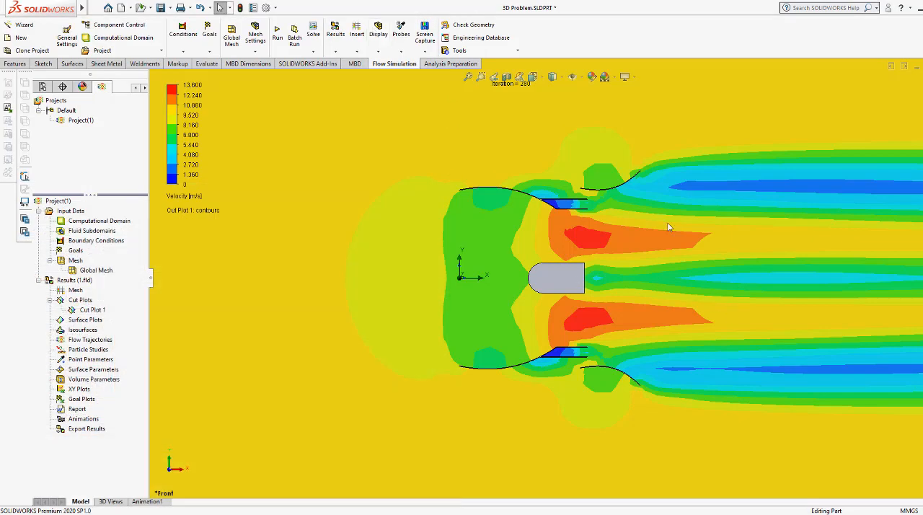
mouse_move(663, 228)
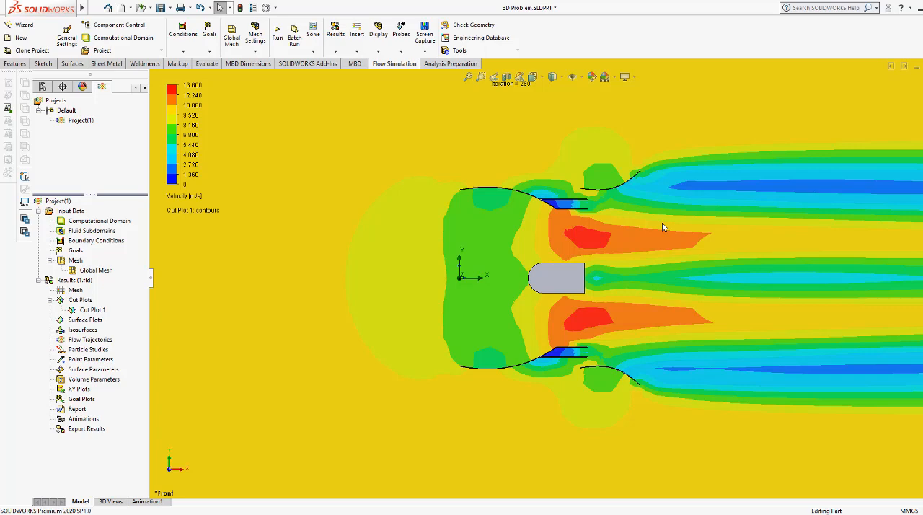
mouse_move(551, 287)
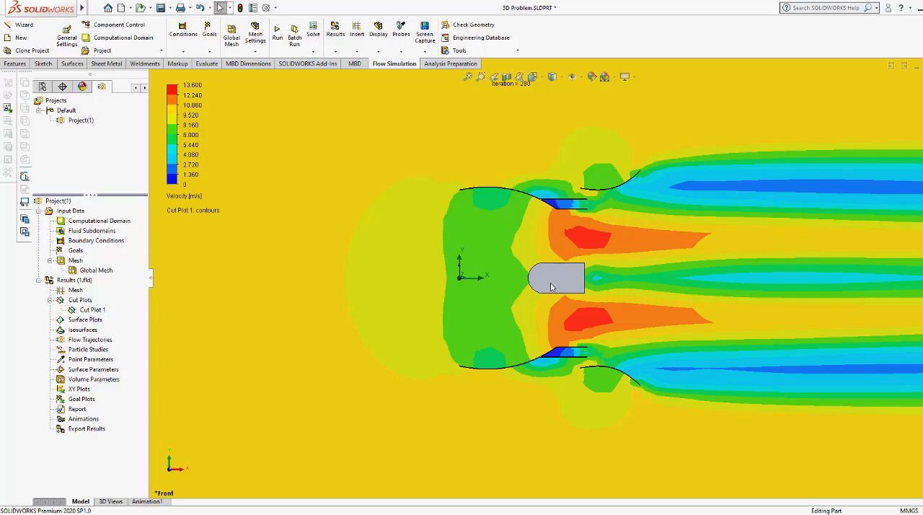
mouse_move(418, 226)
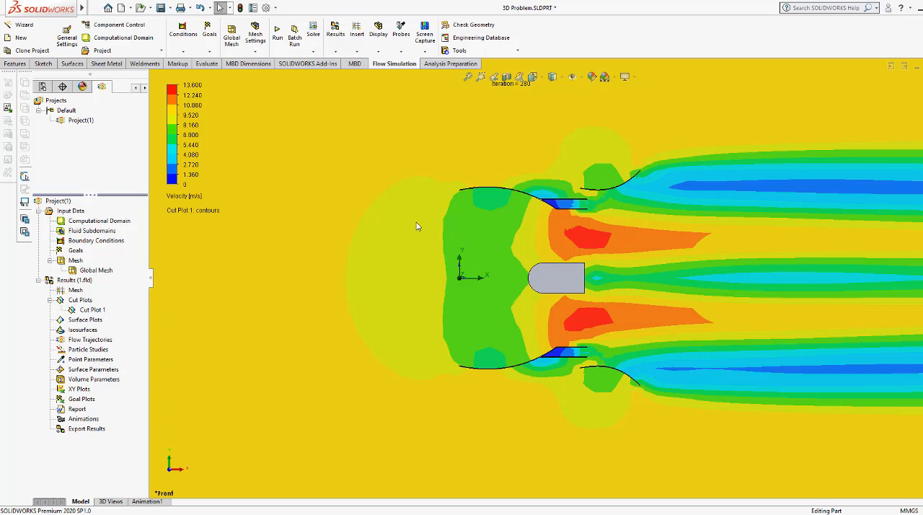
mouse_move(652, 257)
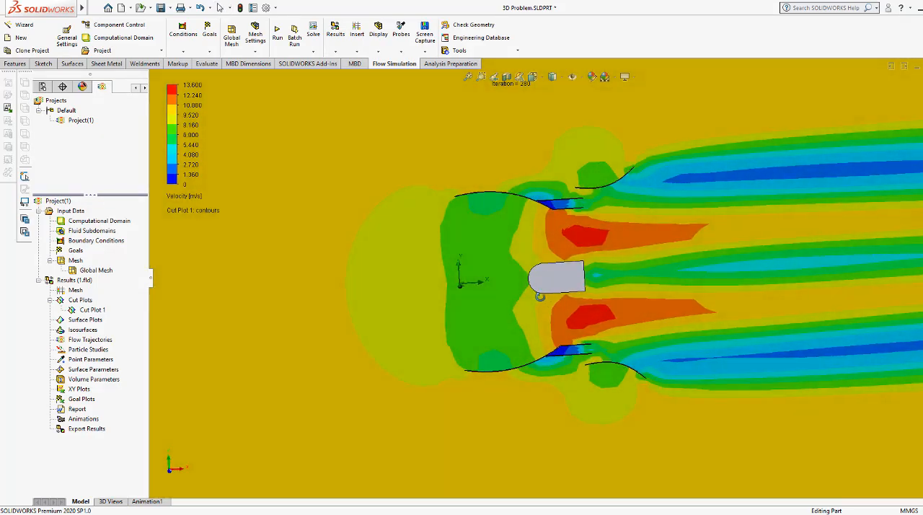
right_click(95, 269)
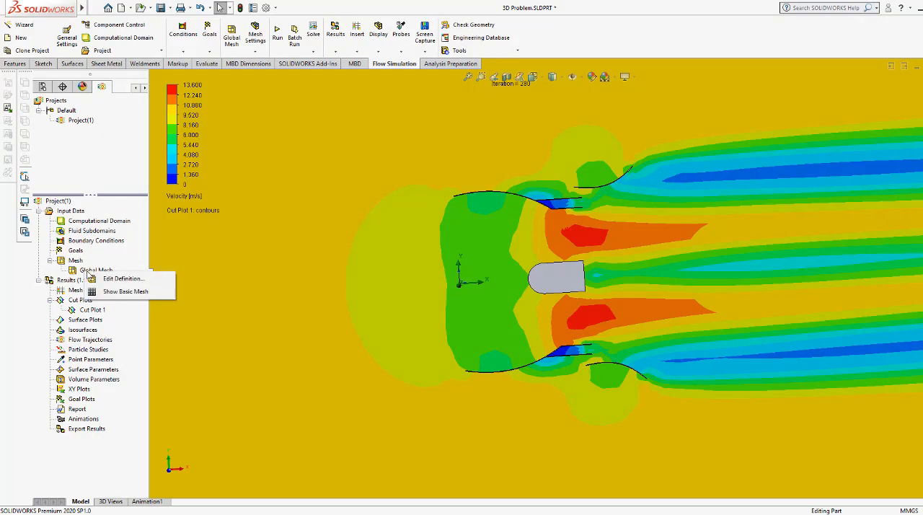
left_click(125, 291)
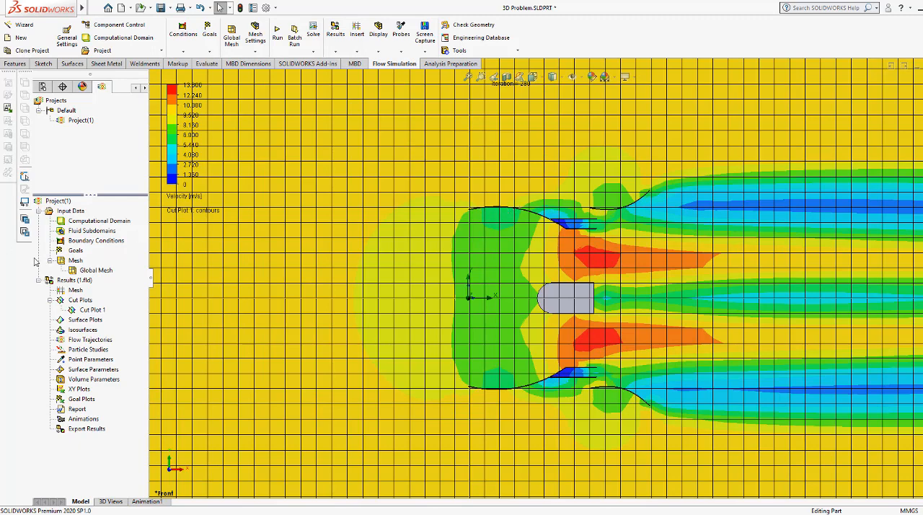
right_click(75, 260)
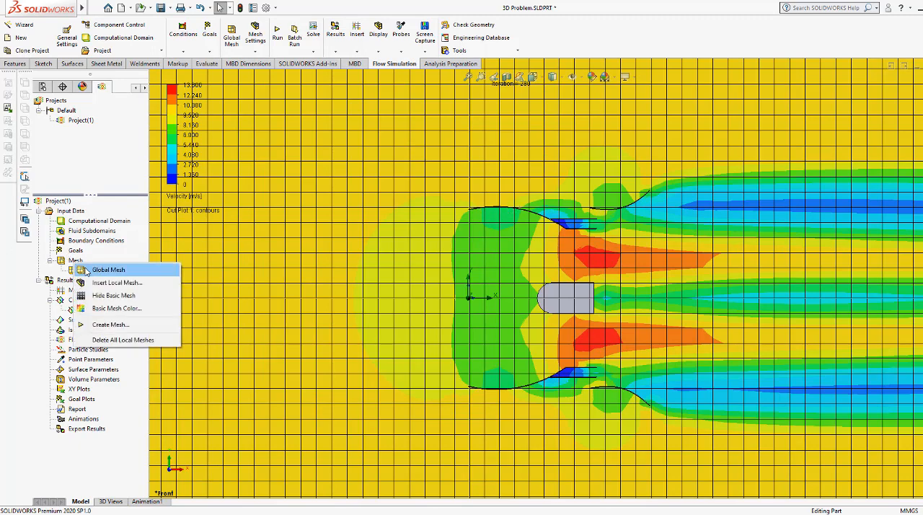
left_click(107, 269)
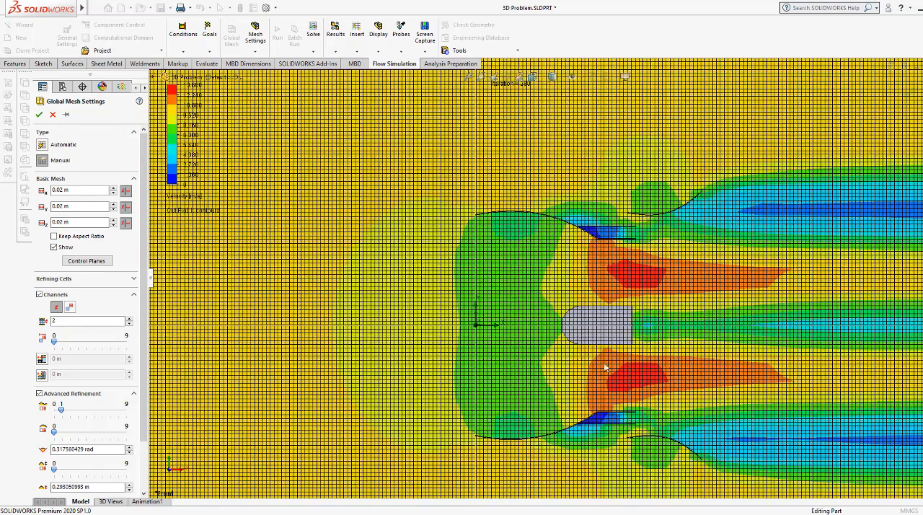
mouse_move(638, 383)
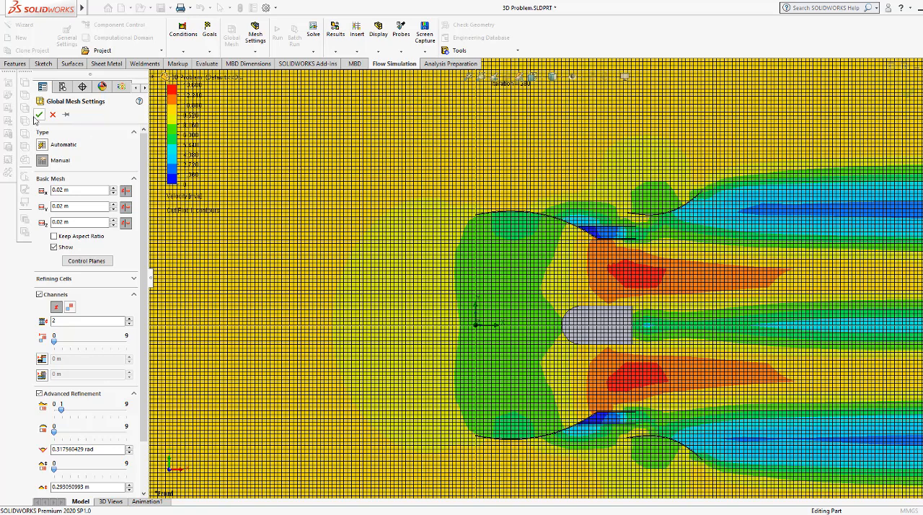
left_click(40, 116)
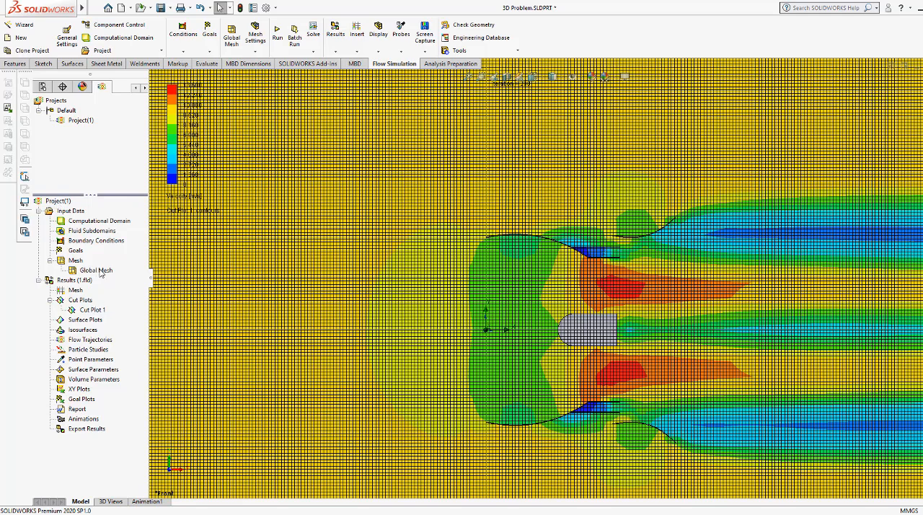
right_click(93, 270)
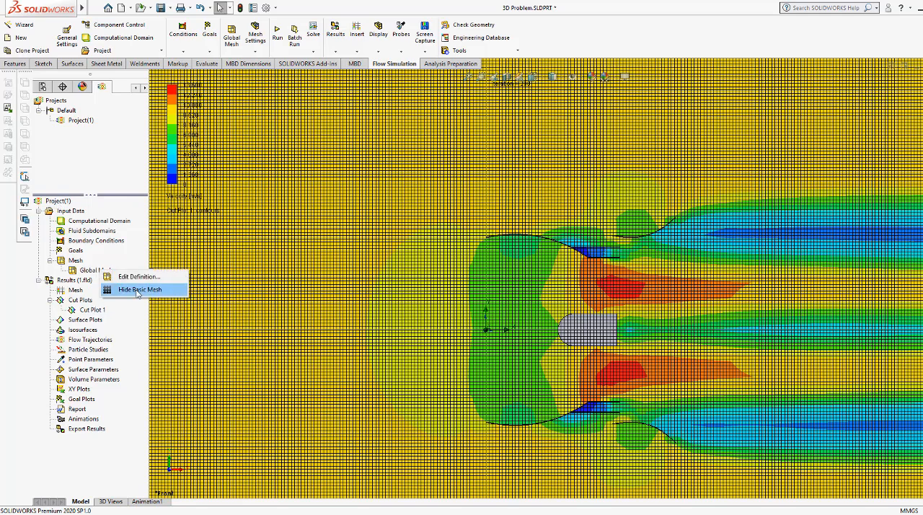
left_click(141, 288)
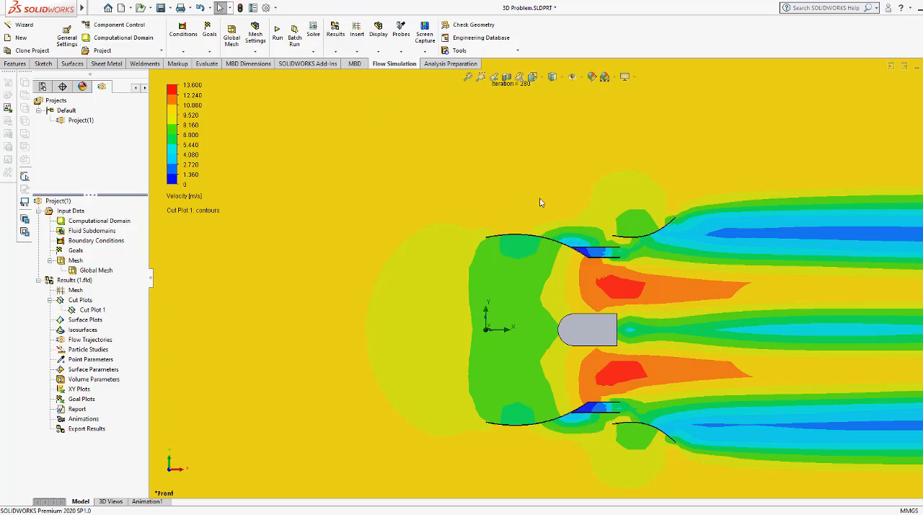
mouse_move(661, 294)
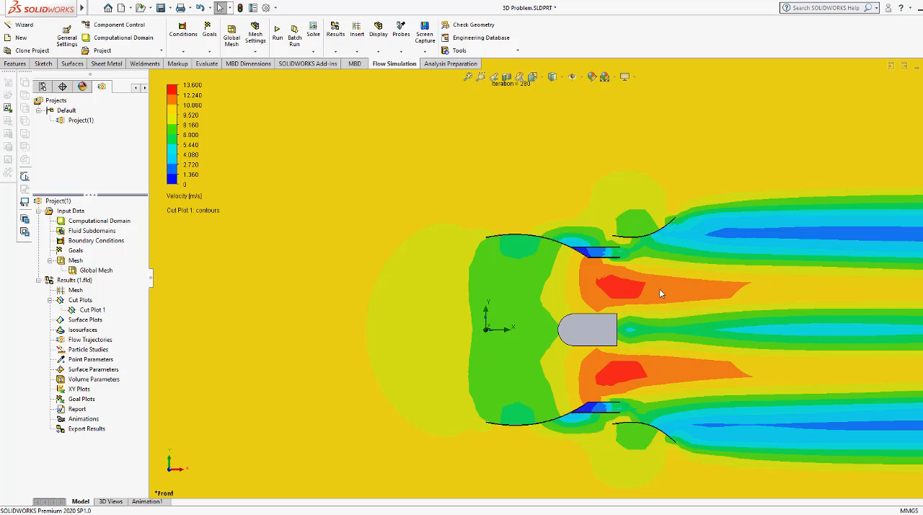
mouse_move(568, 272)
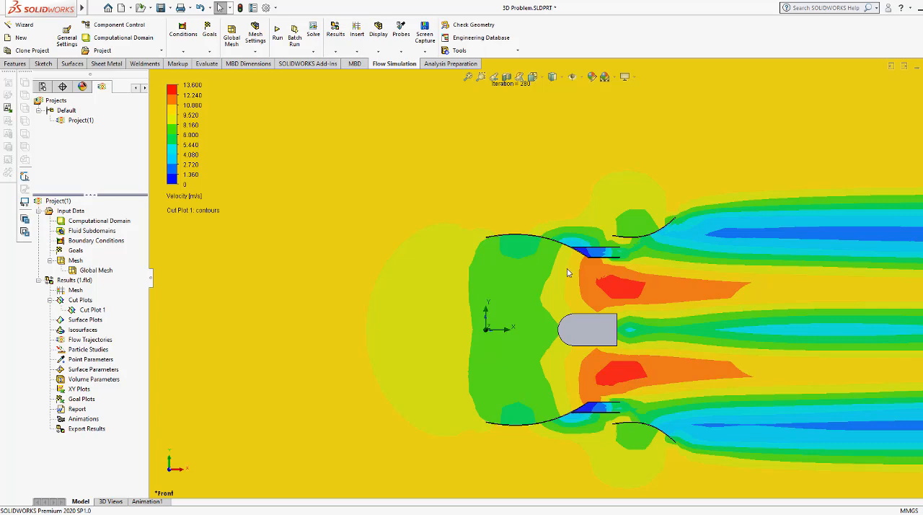
mouse_move(553, 258)
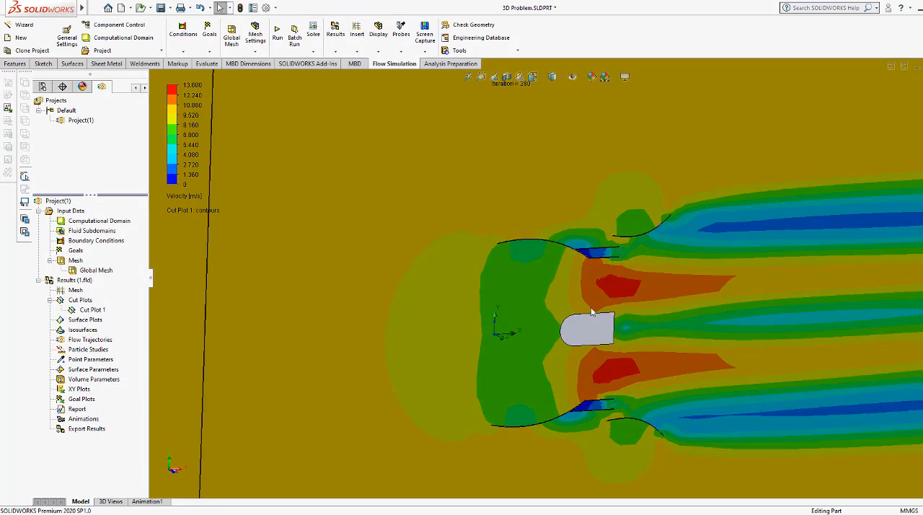
- Show Hidden Bodies from the graphics-area menu so the revolved nozzle body sits solid over the velocity plot
right_click(587, 328)
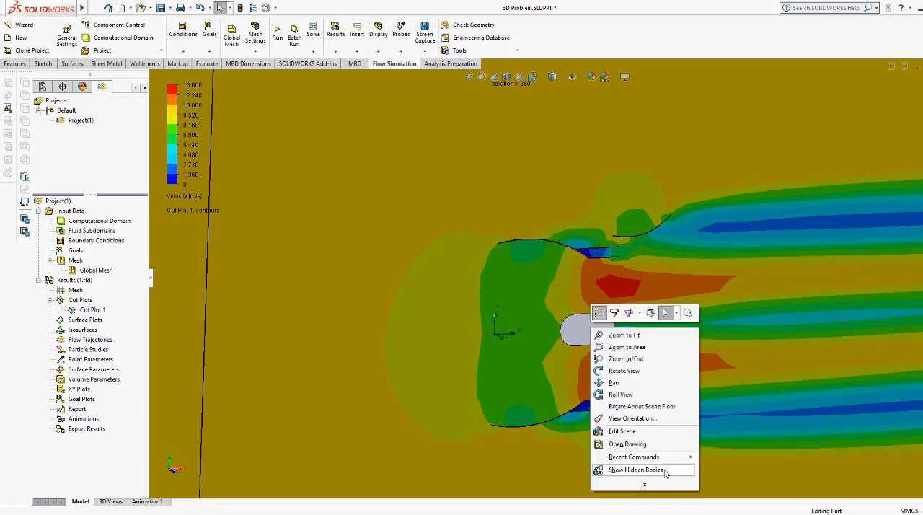
left_click(635, 471)
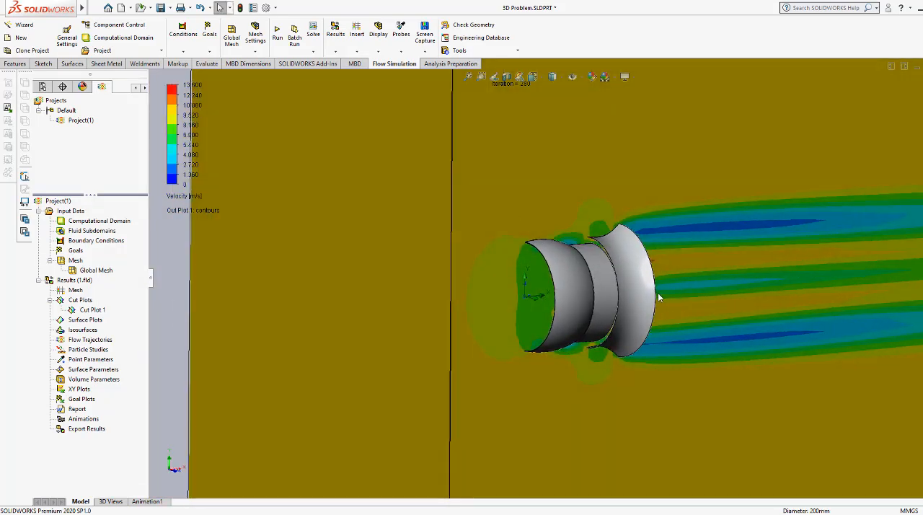
mouse_move(584, 283)
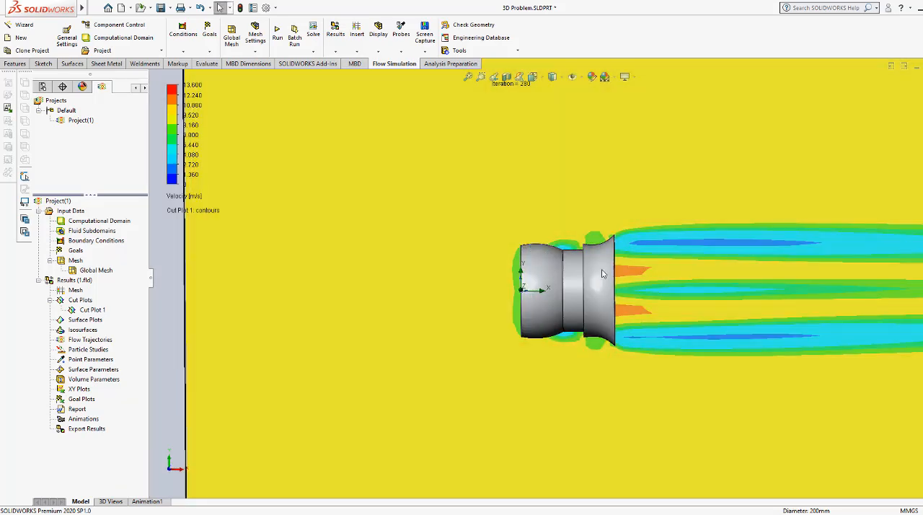
mouse_move(584, 281)
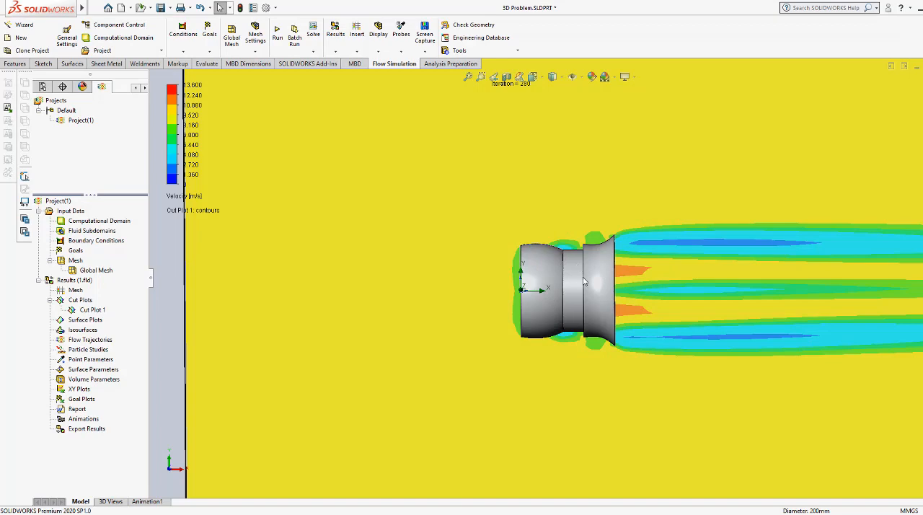
mouse_move(594, 285)
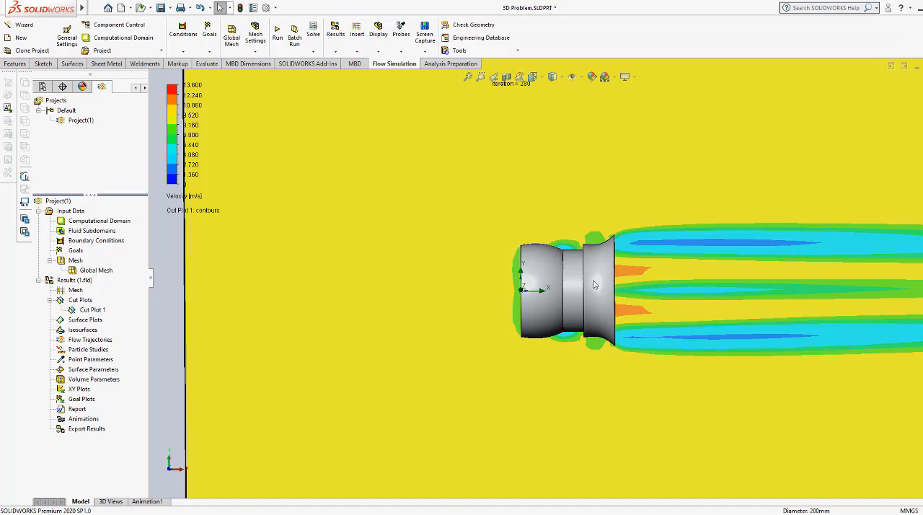
mouse_move(570, 286)
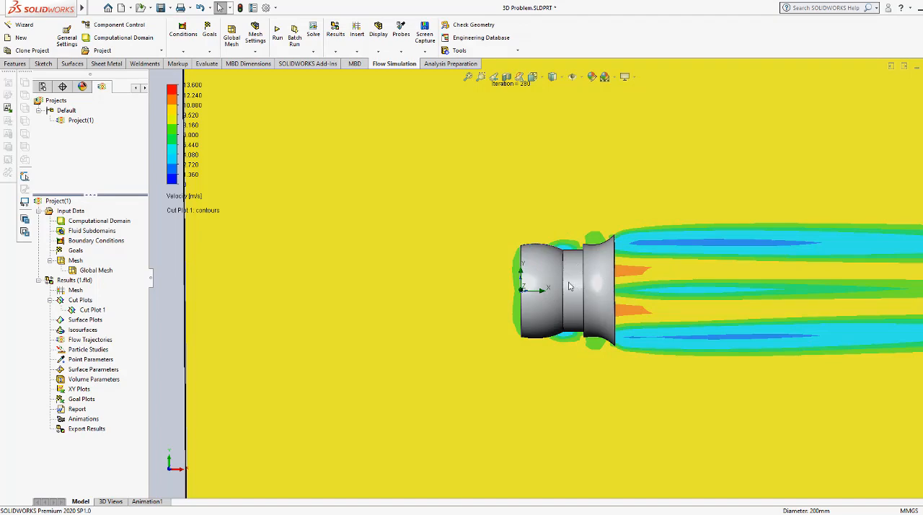